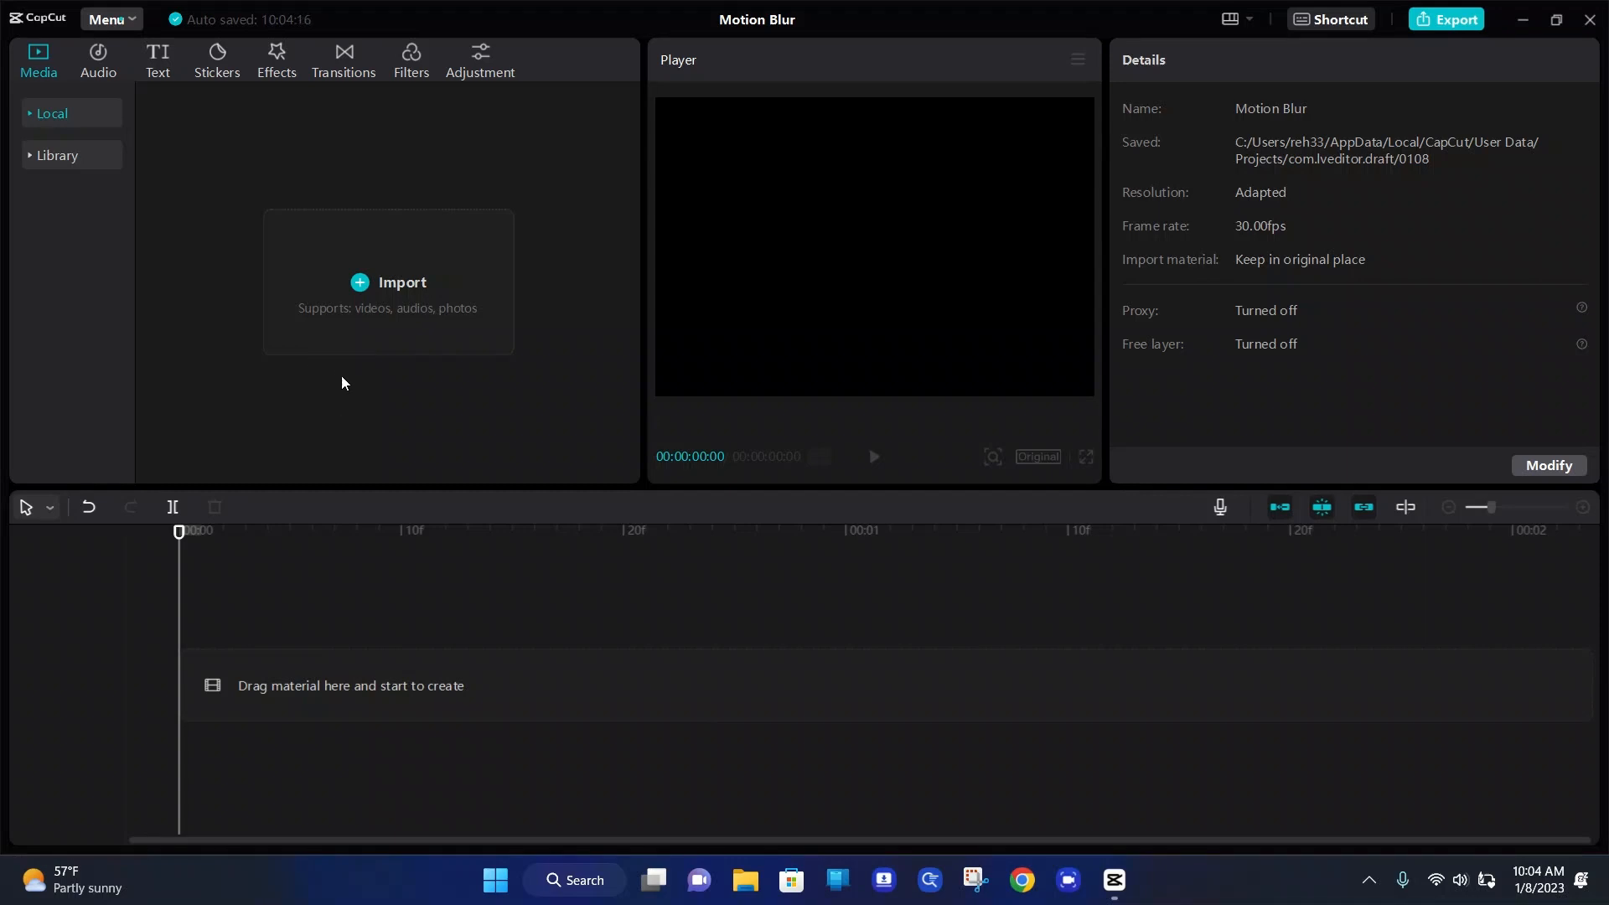
{"action": "mouse_move", "coordinate": [248, 423]}
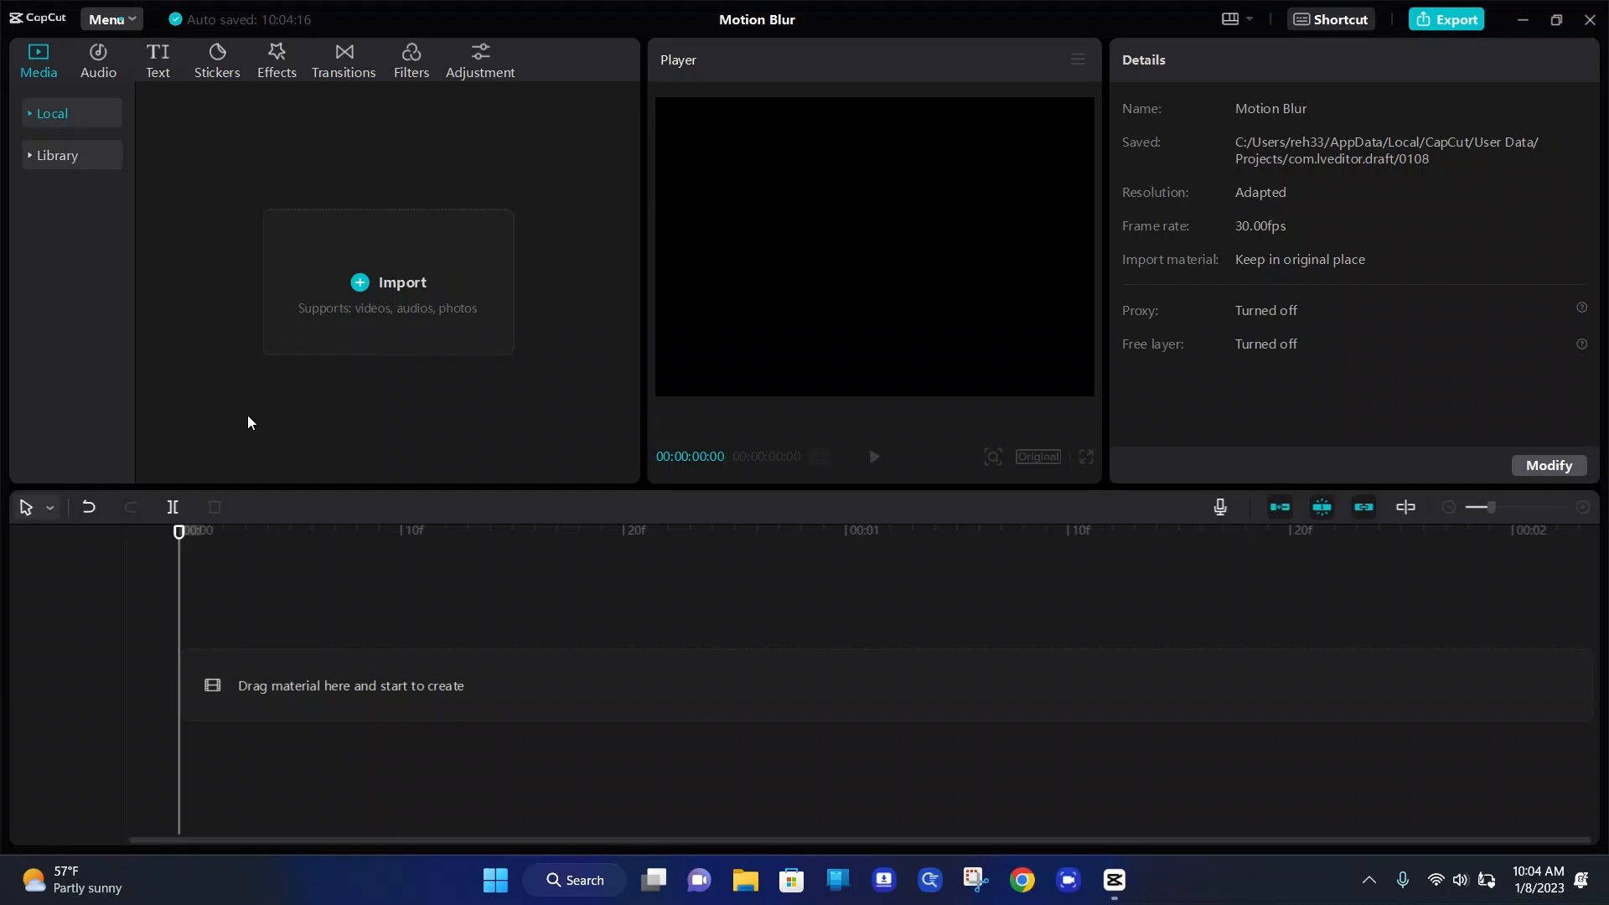
{"action": "mouse_move", "coordinate": [315, 393]}
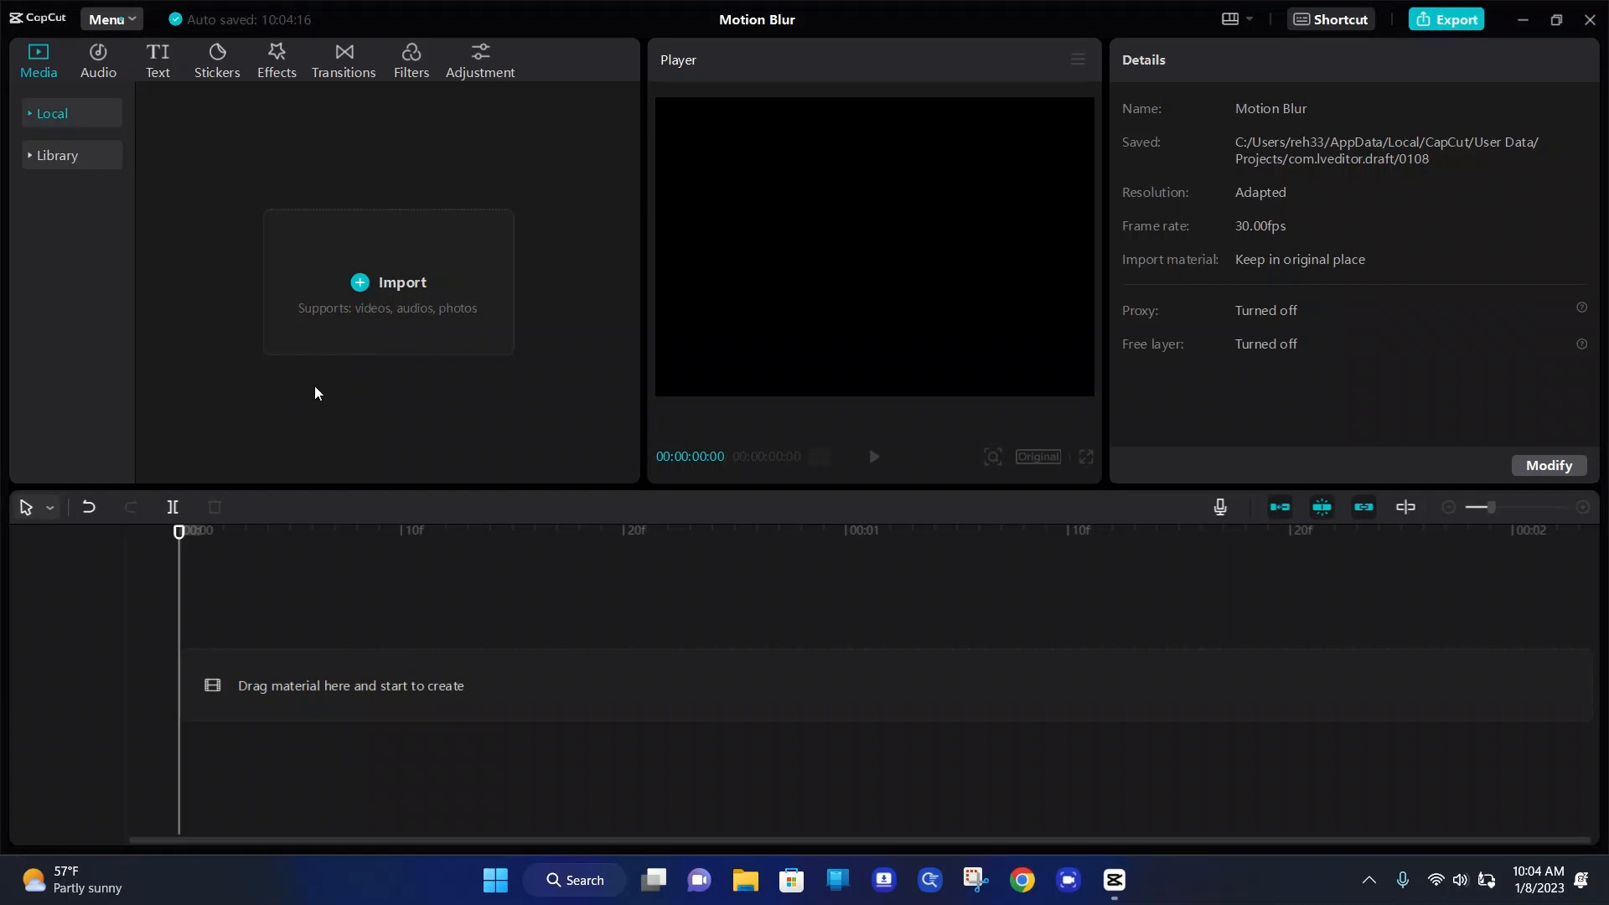
{"action": "mouse_move", "coordinate": [344, 434]}
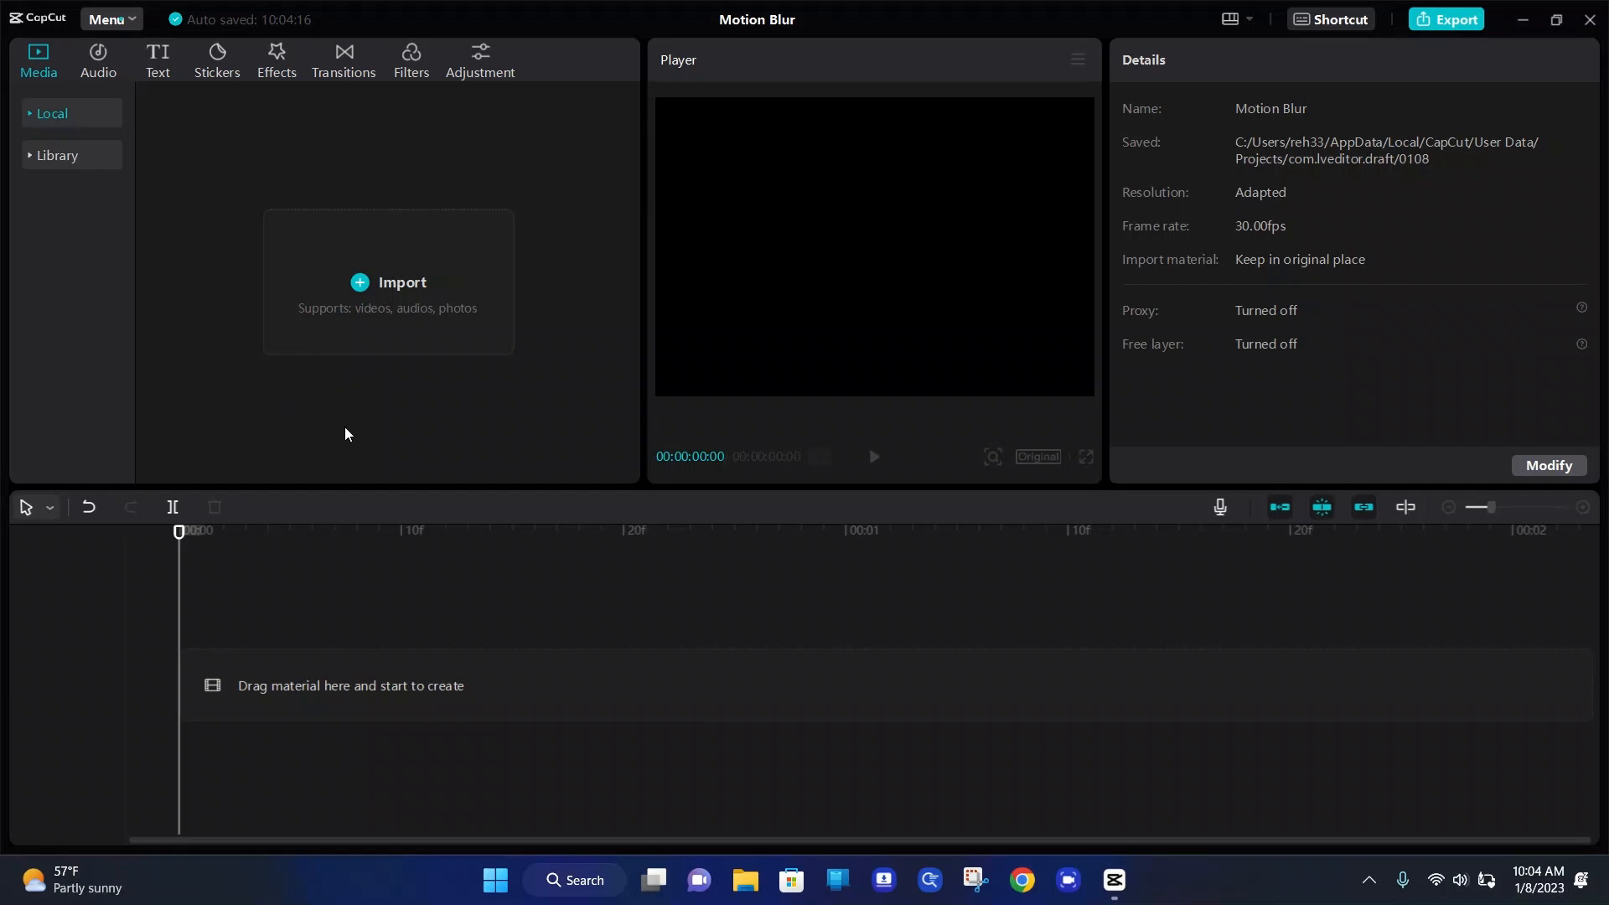
{"action": "mouse_move", "coordinate": [408, 313]}
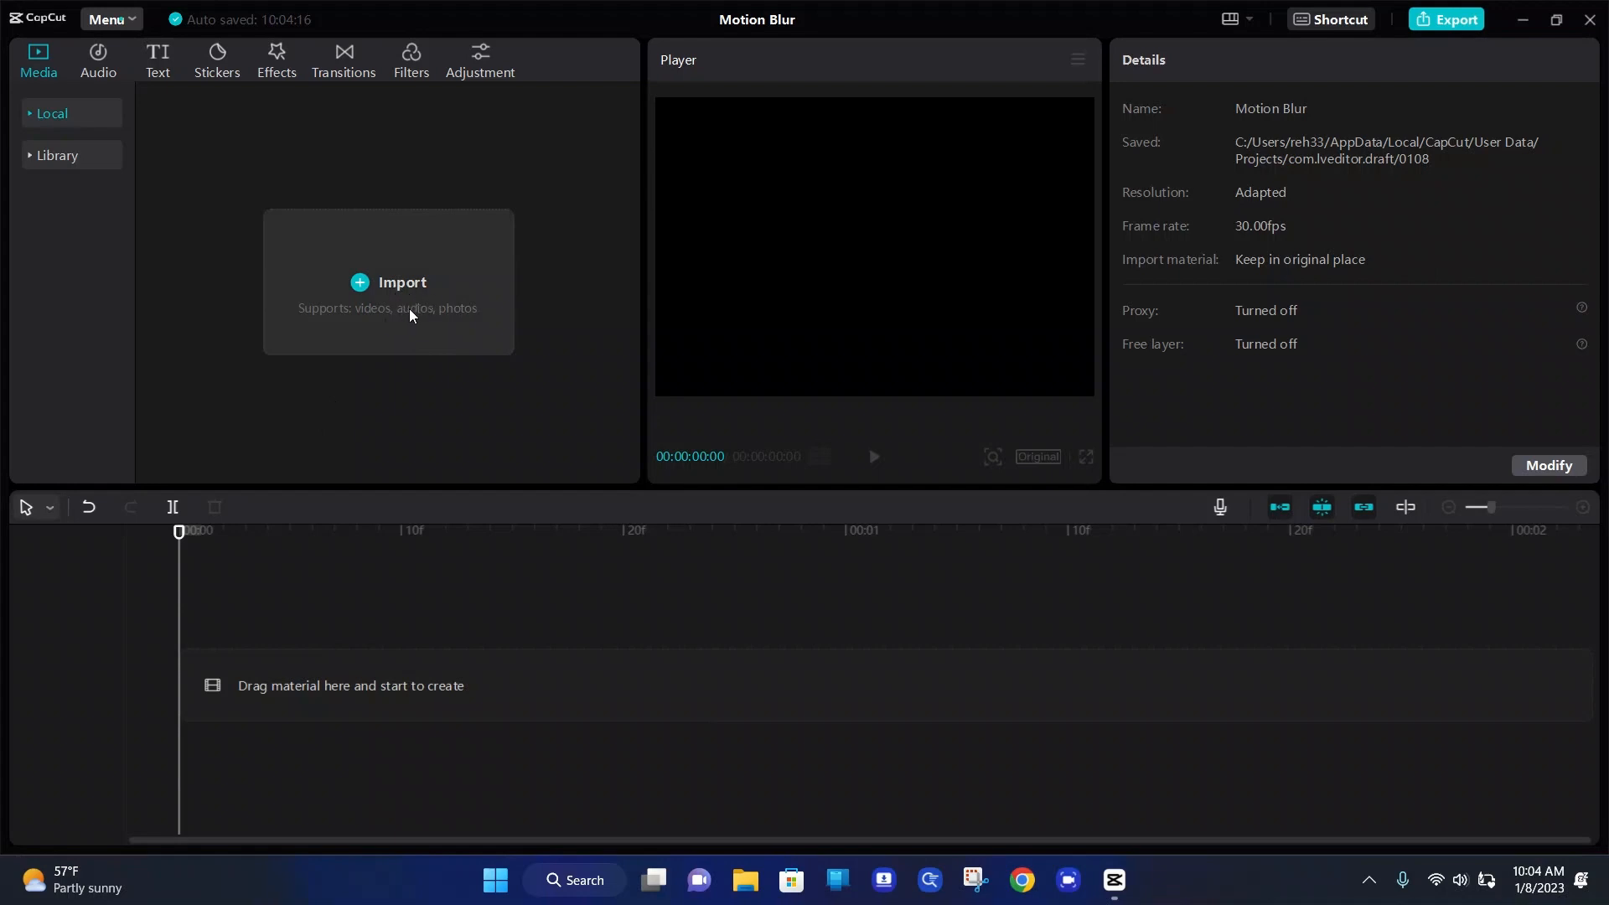
Import the 'naruto run' GIF from the Downloads folder into the media library.
{"action": "left_click", "coordinate": [400, 282]}
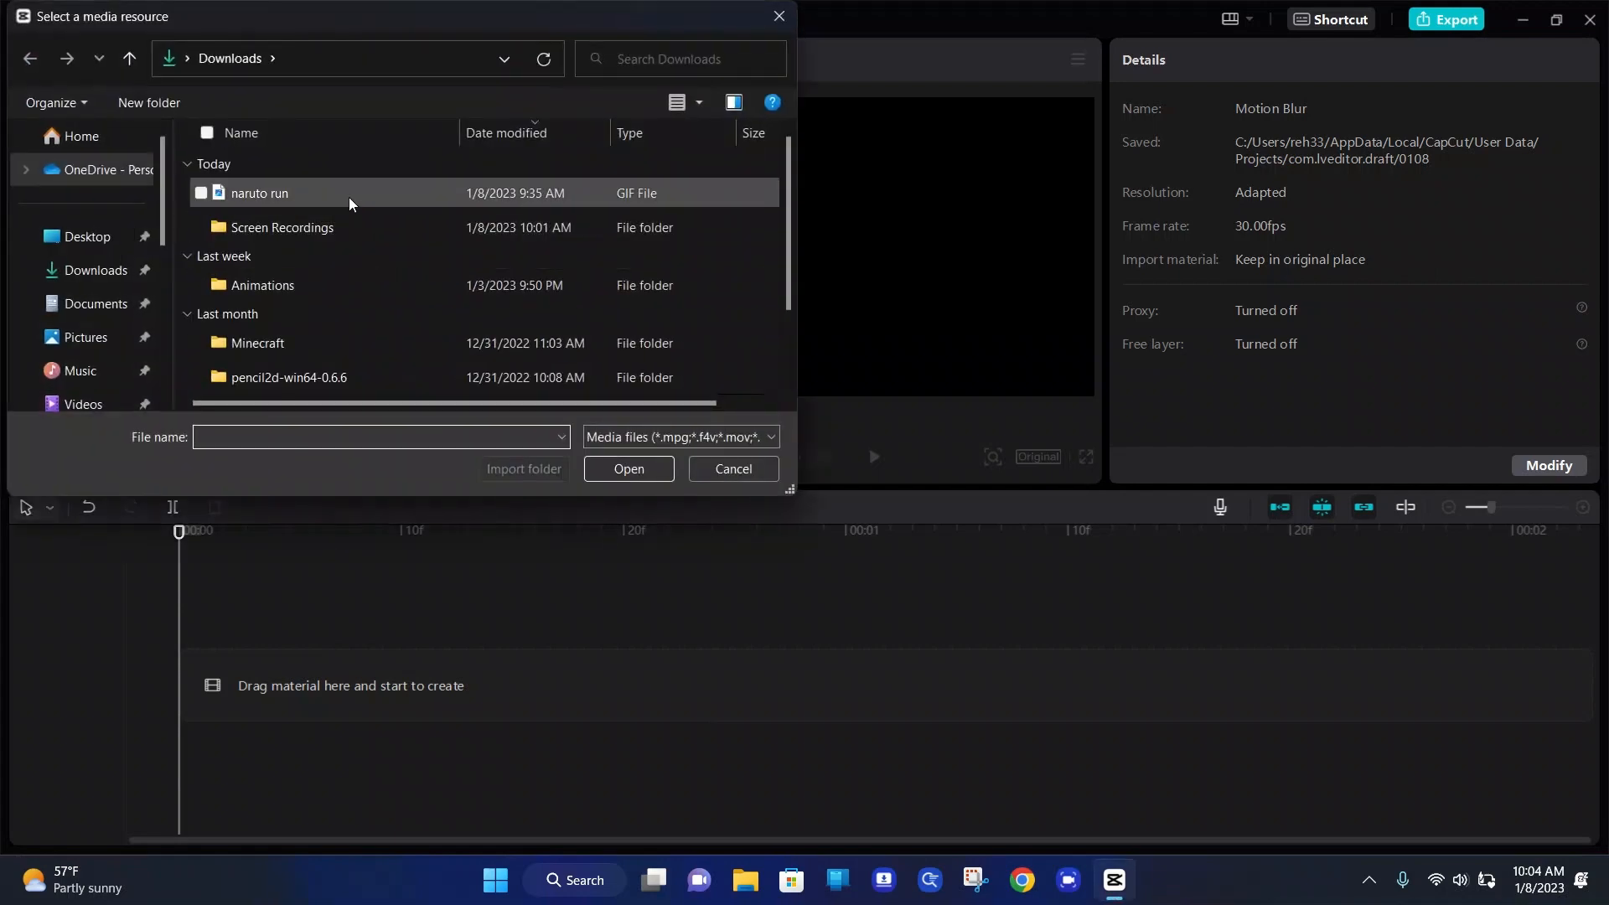
{"action": "left_click", "coordinate": [259, 193]}
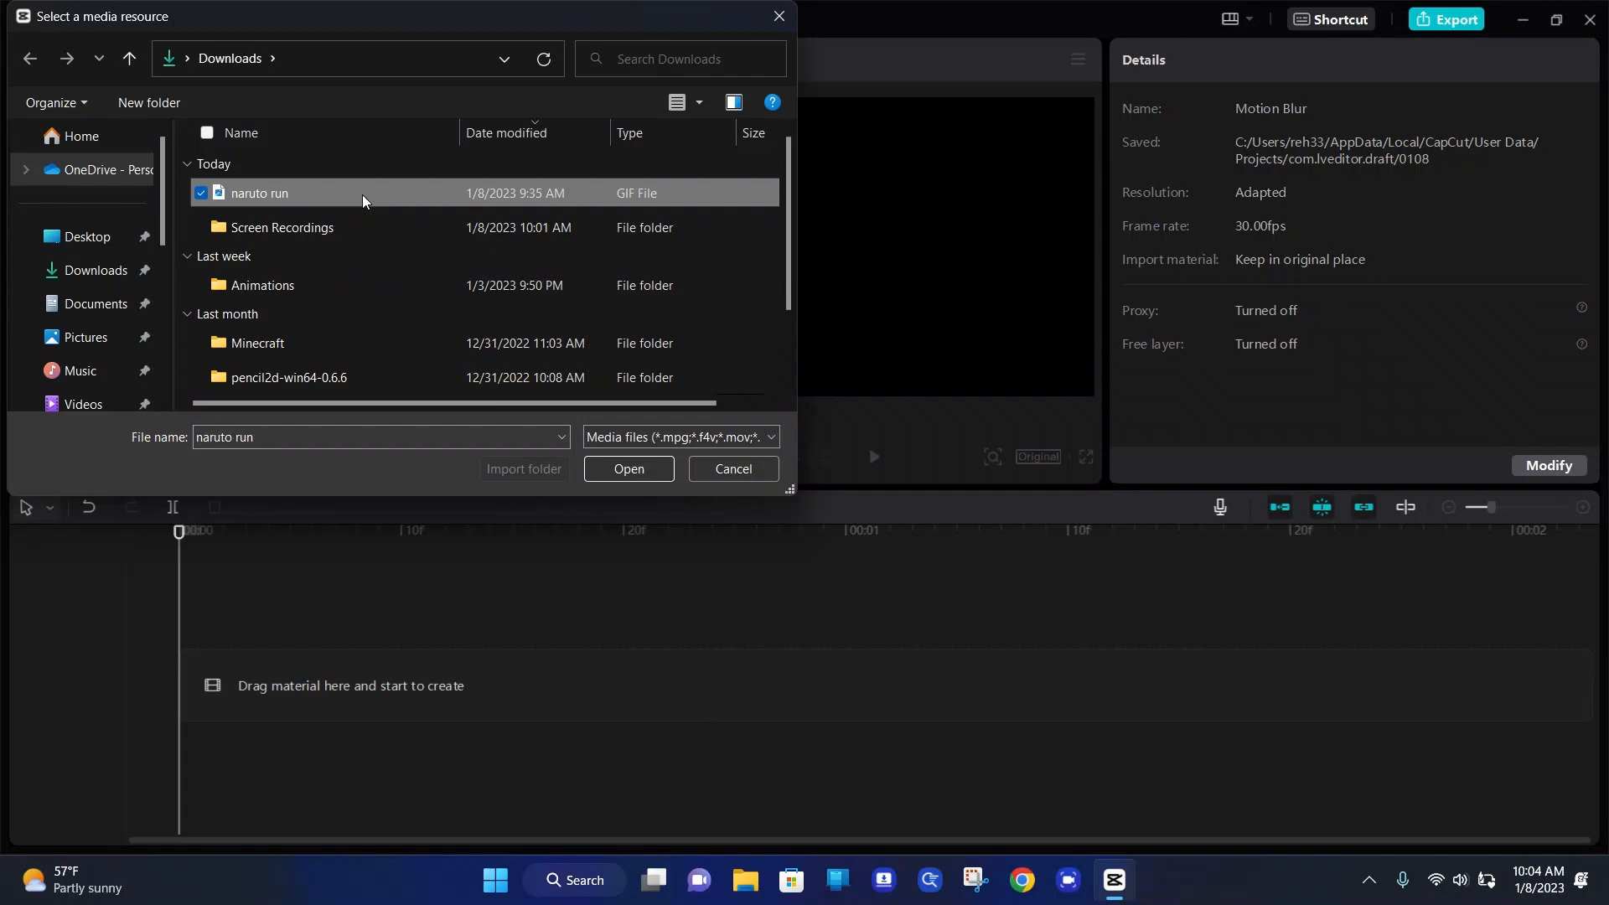
{"action": "left_click", "coordinate": [628, 469]}
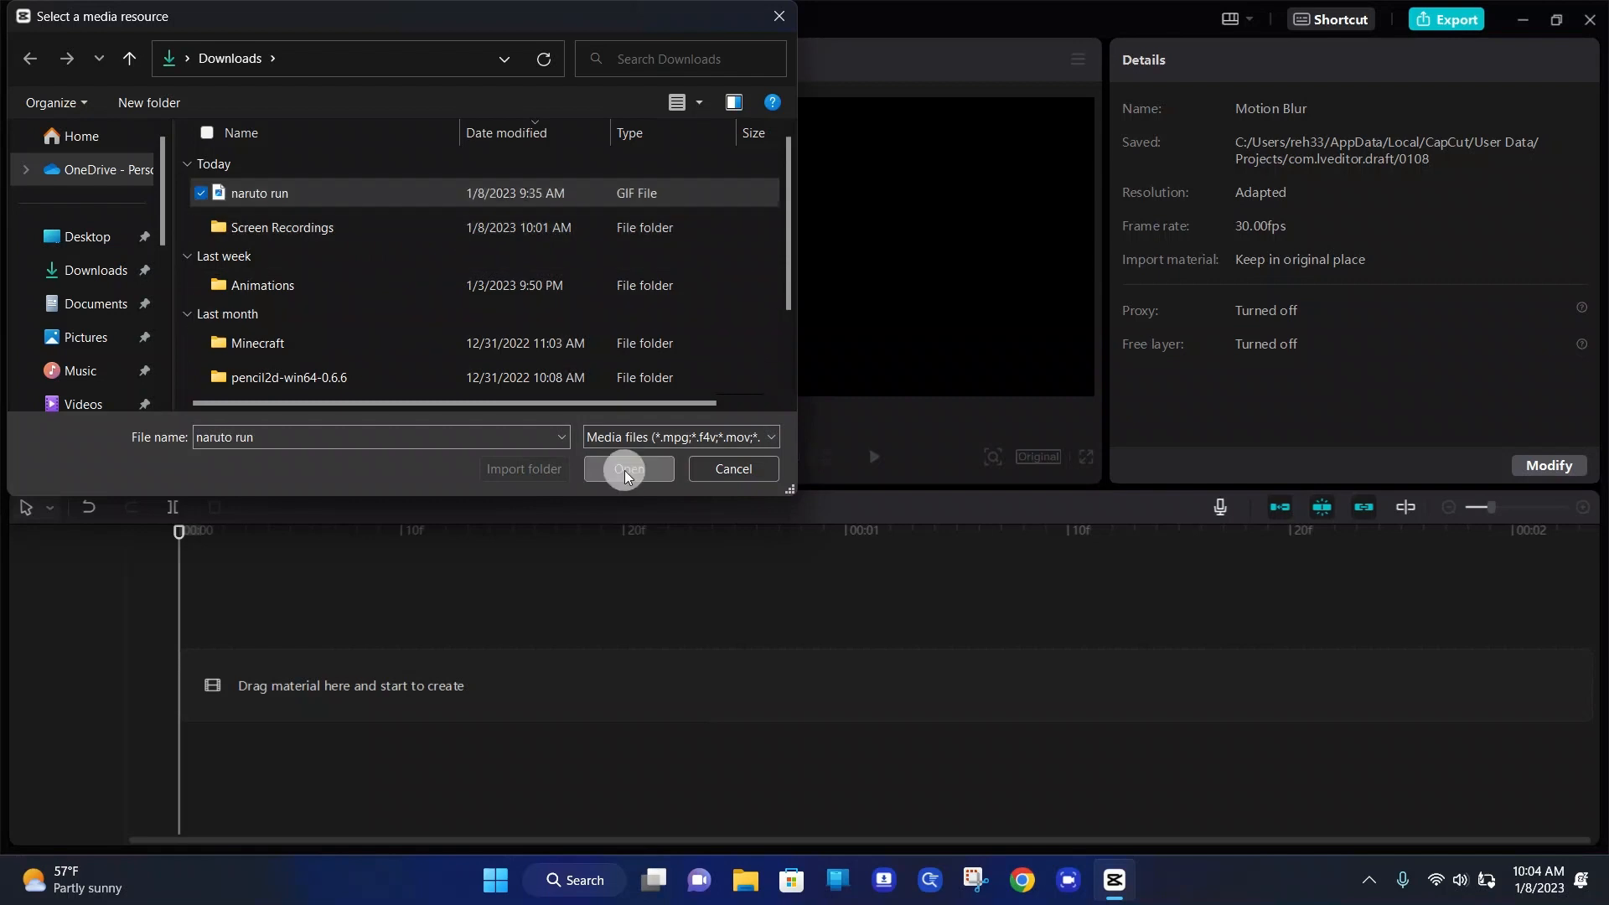
{"action": "left_click", "coordinate": [627, 469]}
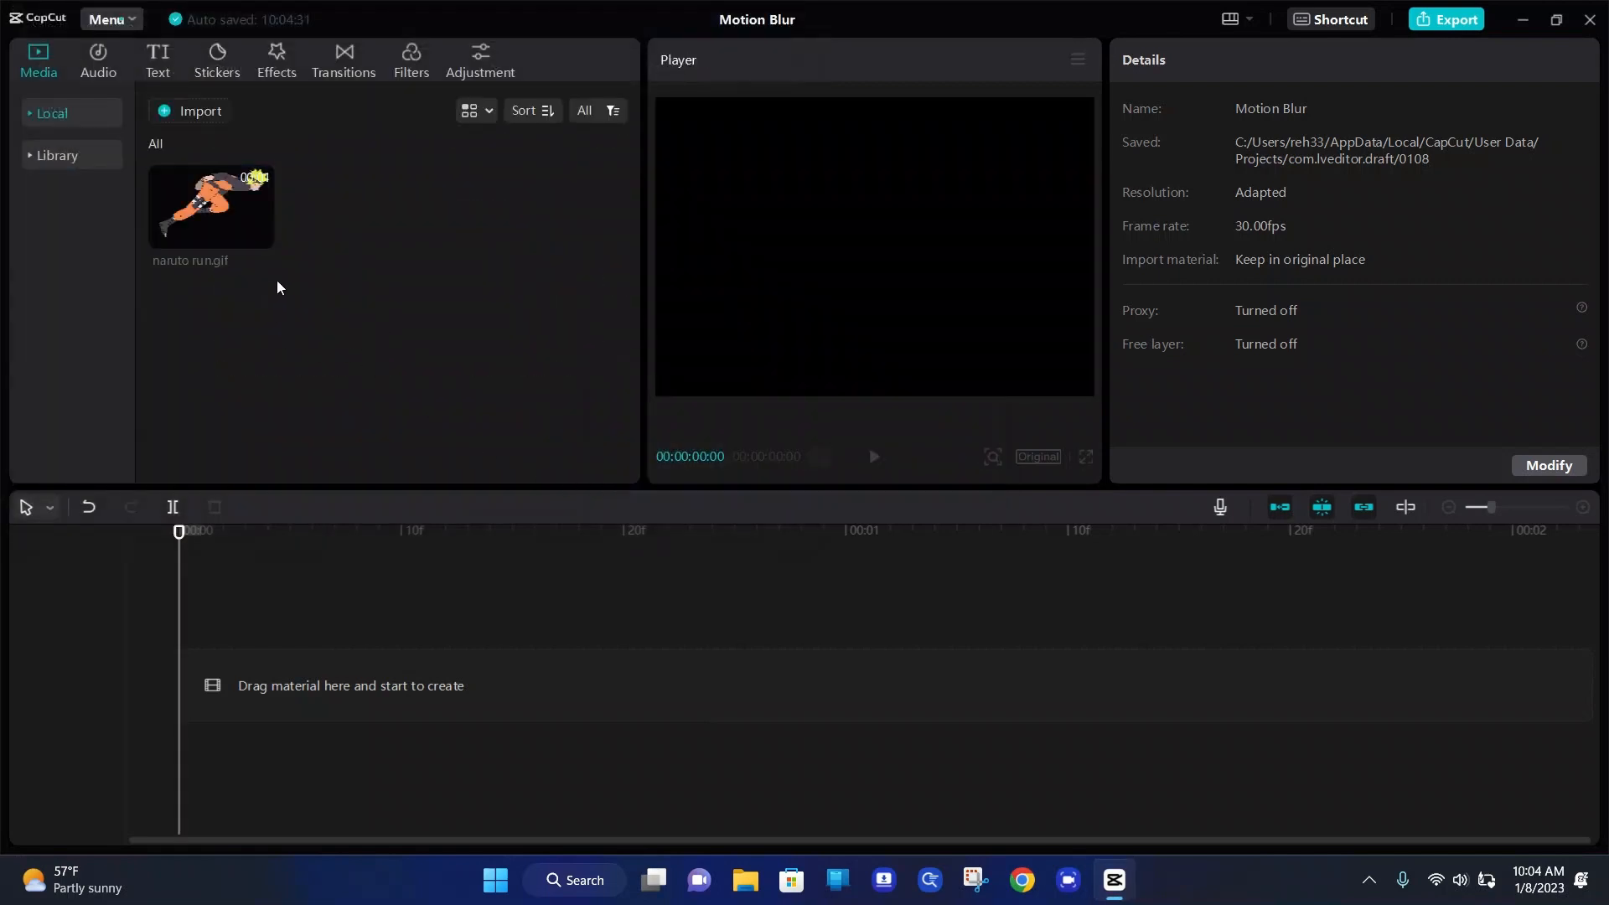
{"action": "mouse_move", "coordinate": [293, 343]}
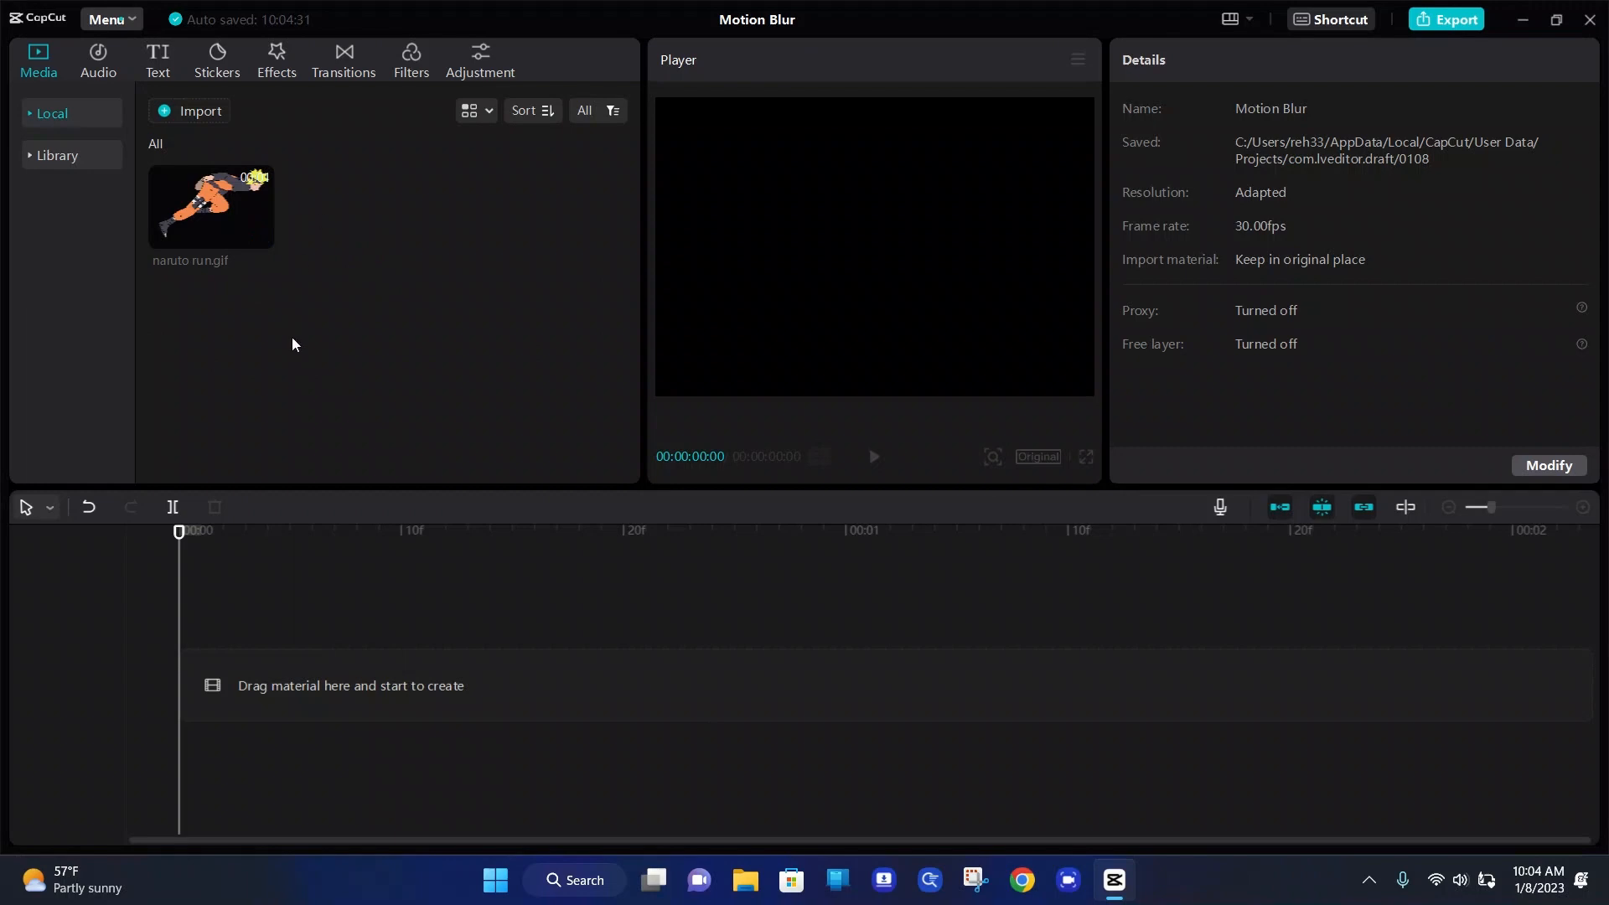
{"action": "mouse_move", "coordinate": [209, 179]}
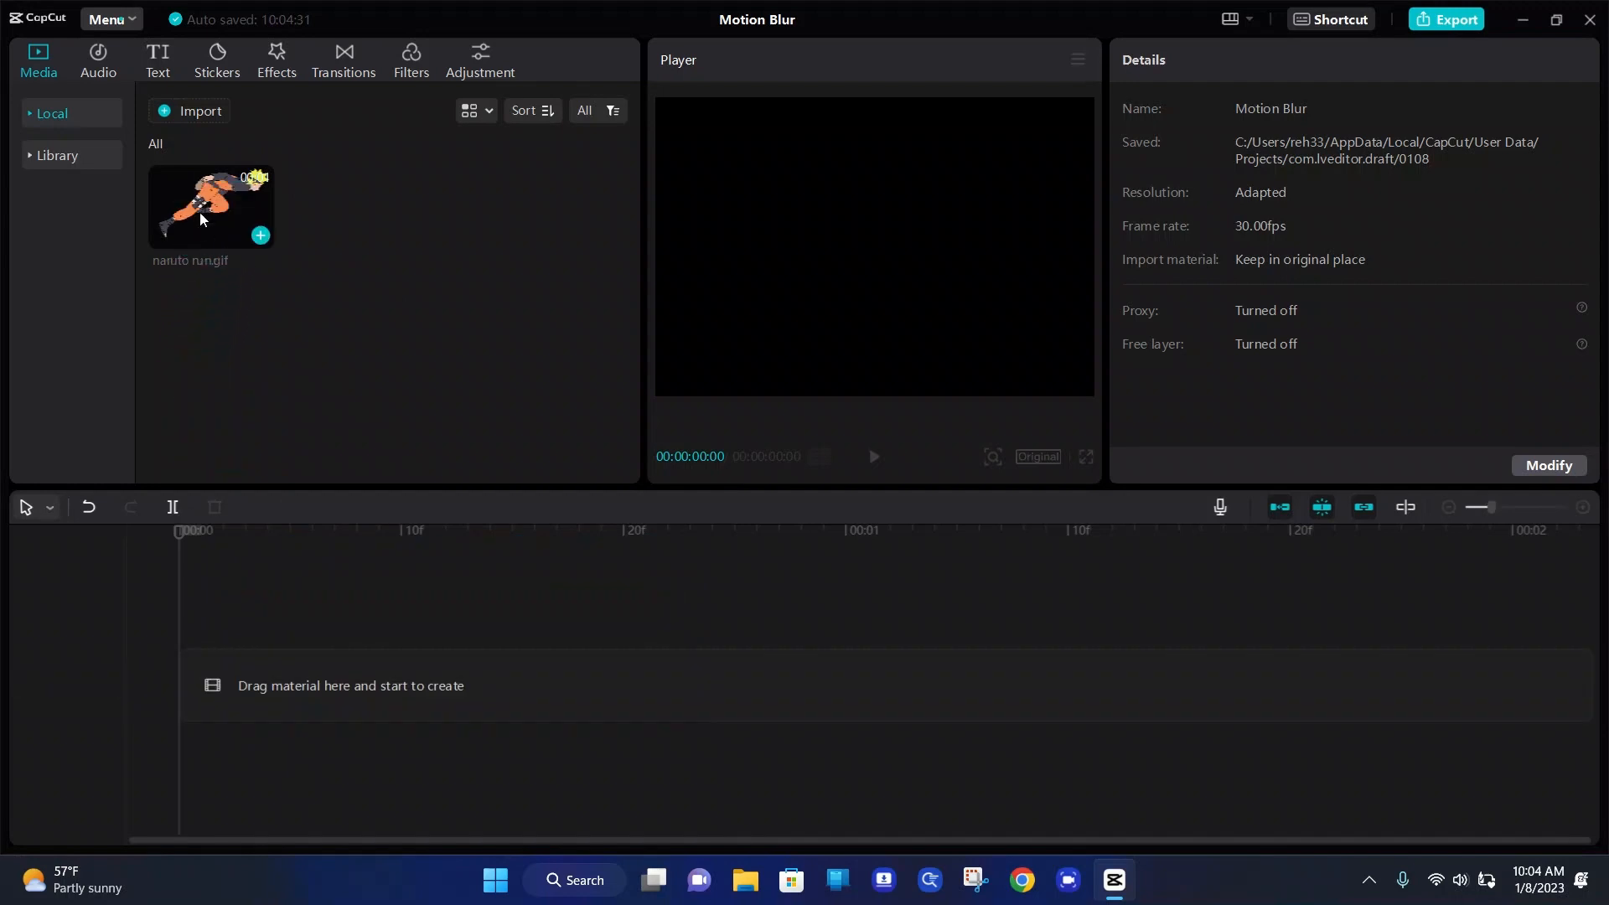
{"action": "mouse_move", "coordinate": [260, 234]}
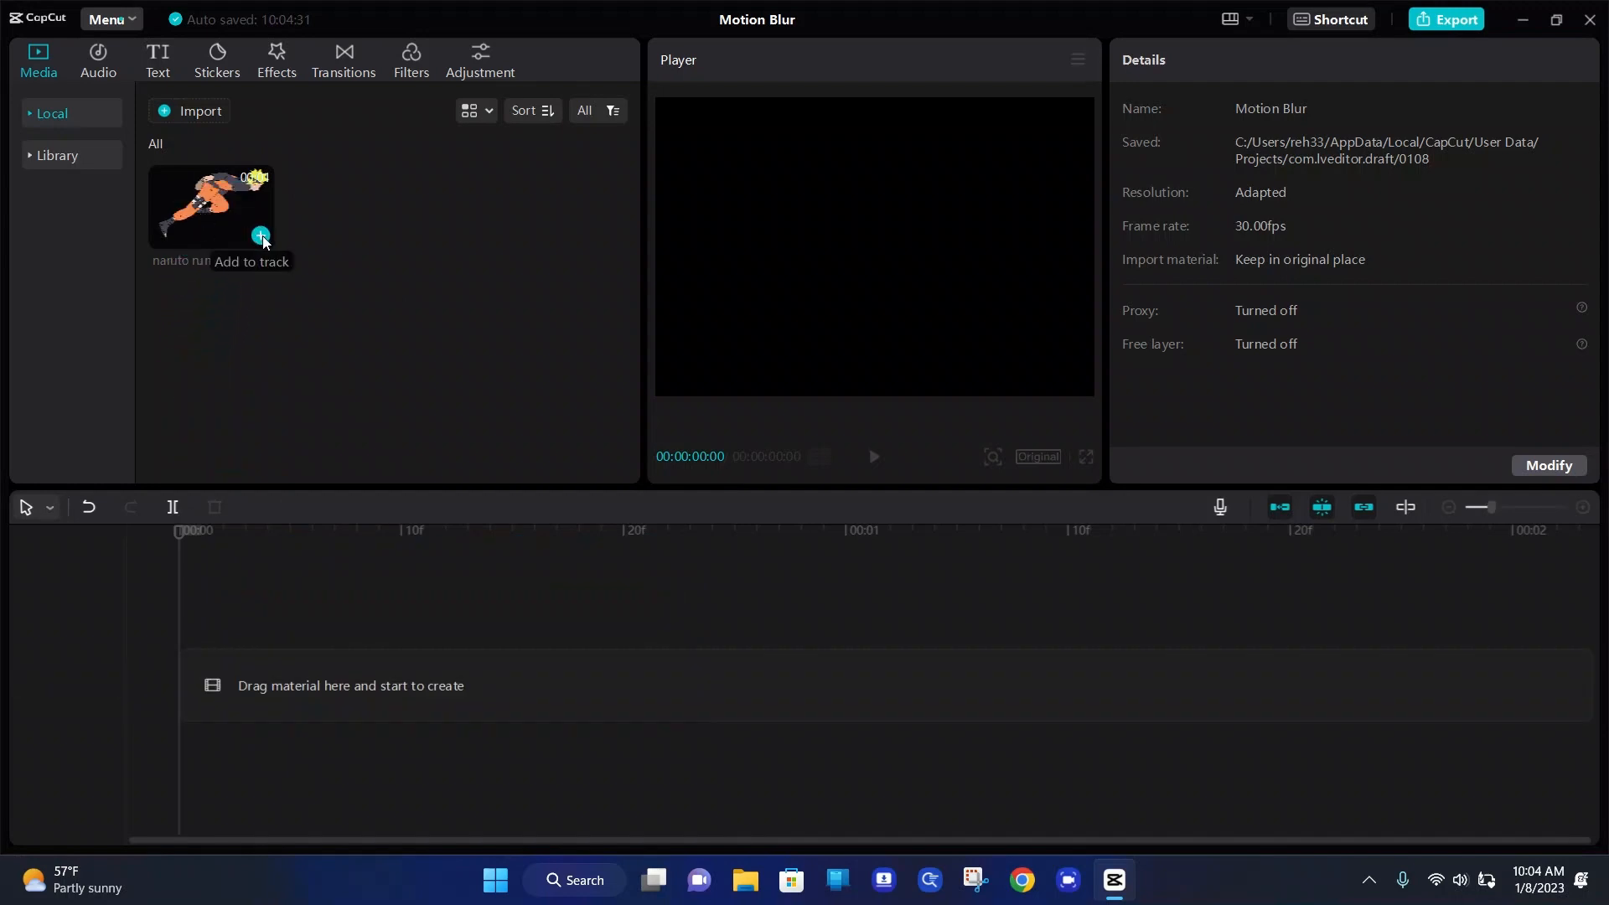
Place the naruto run GIF on the timeline as a clip about 21 frames long.
{"action": "left_click", "coordinate": [261, 237]}
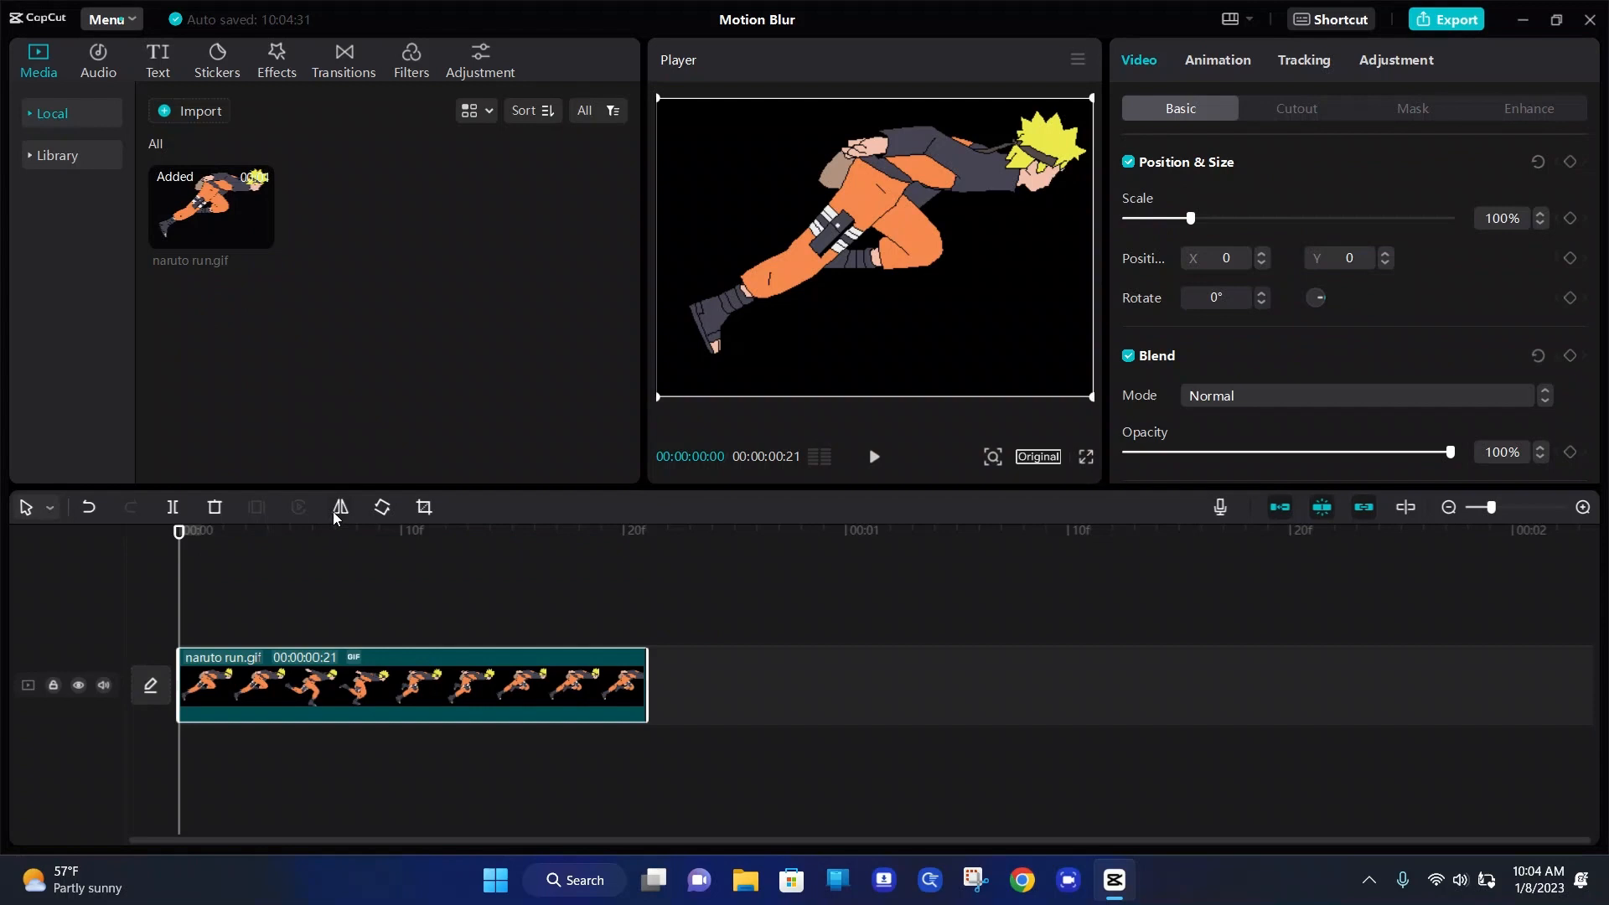
{"action": "mouse_move", "coordinate": [544, 566]}
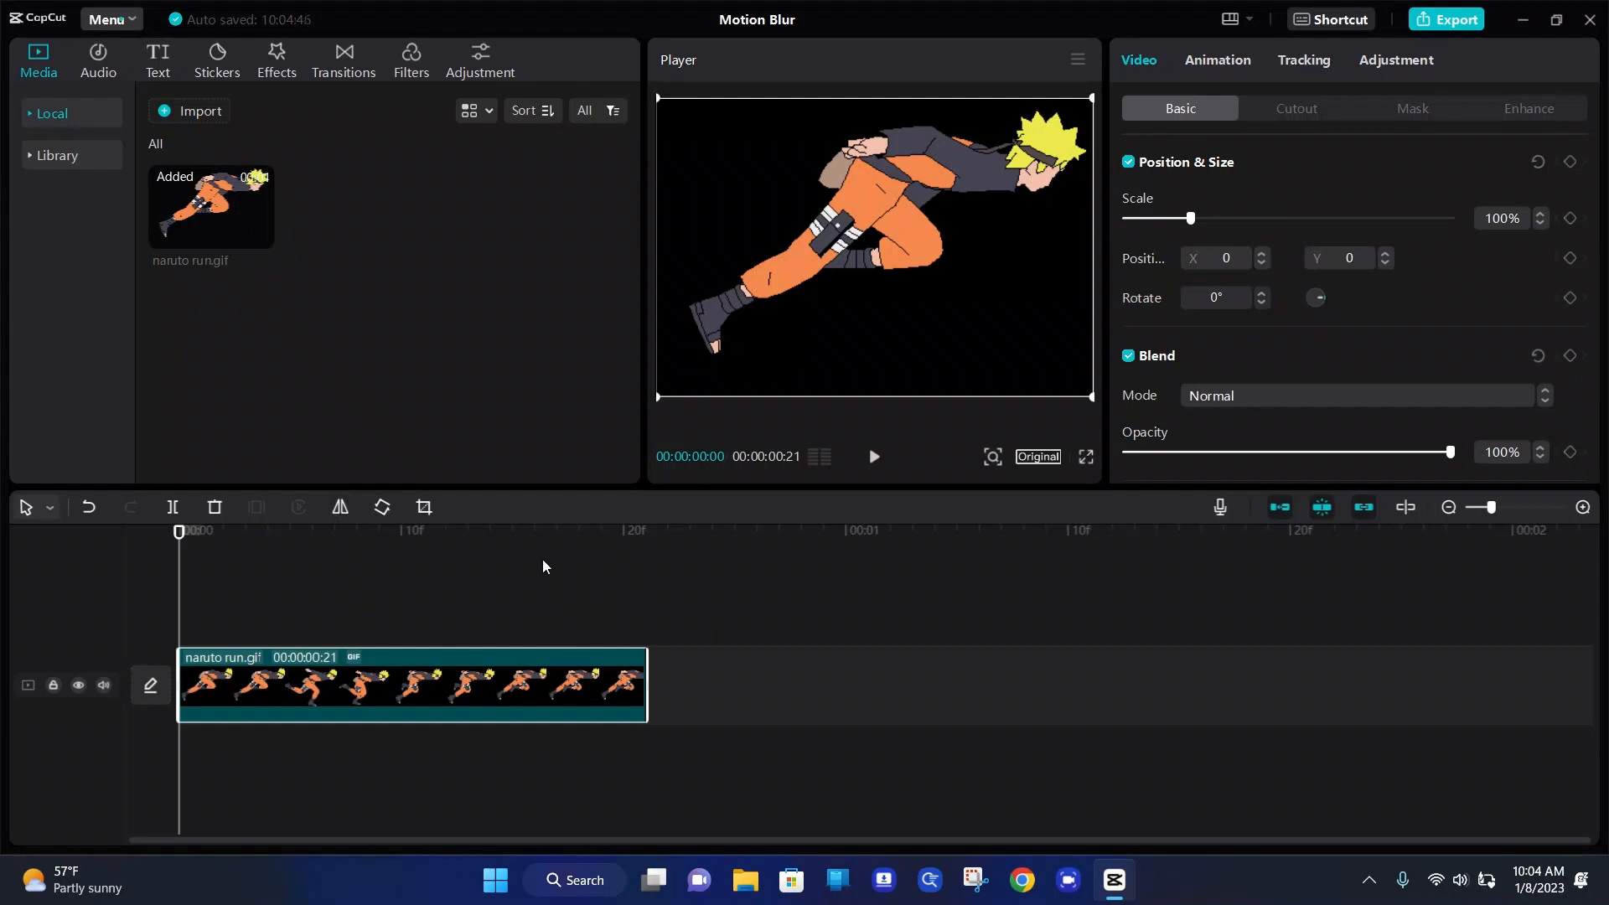
{"action": "mouse_move", "coordinate": [348, 360]}
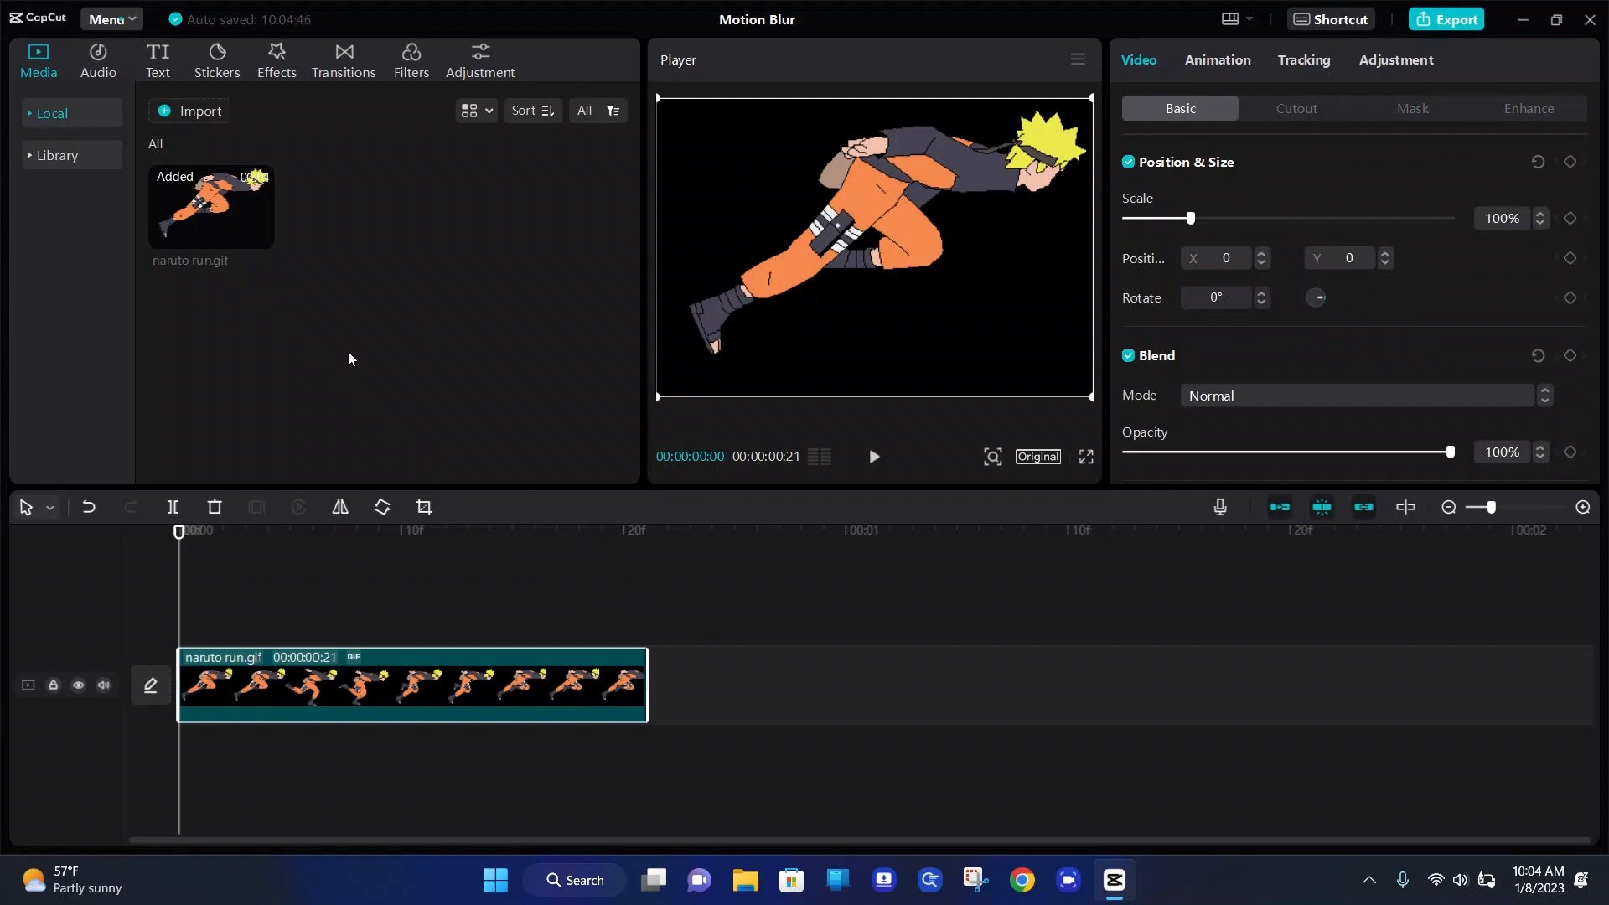
Open the video effects library and scroll to the Basic category showing Motion Blur.
{"action": "left_click", "coordinate": [275, 60]}
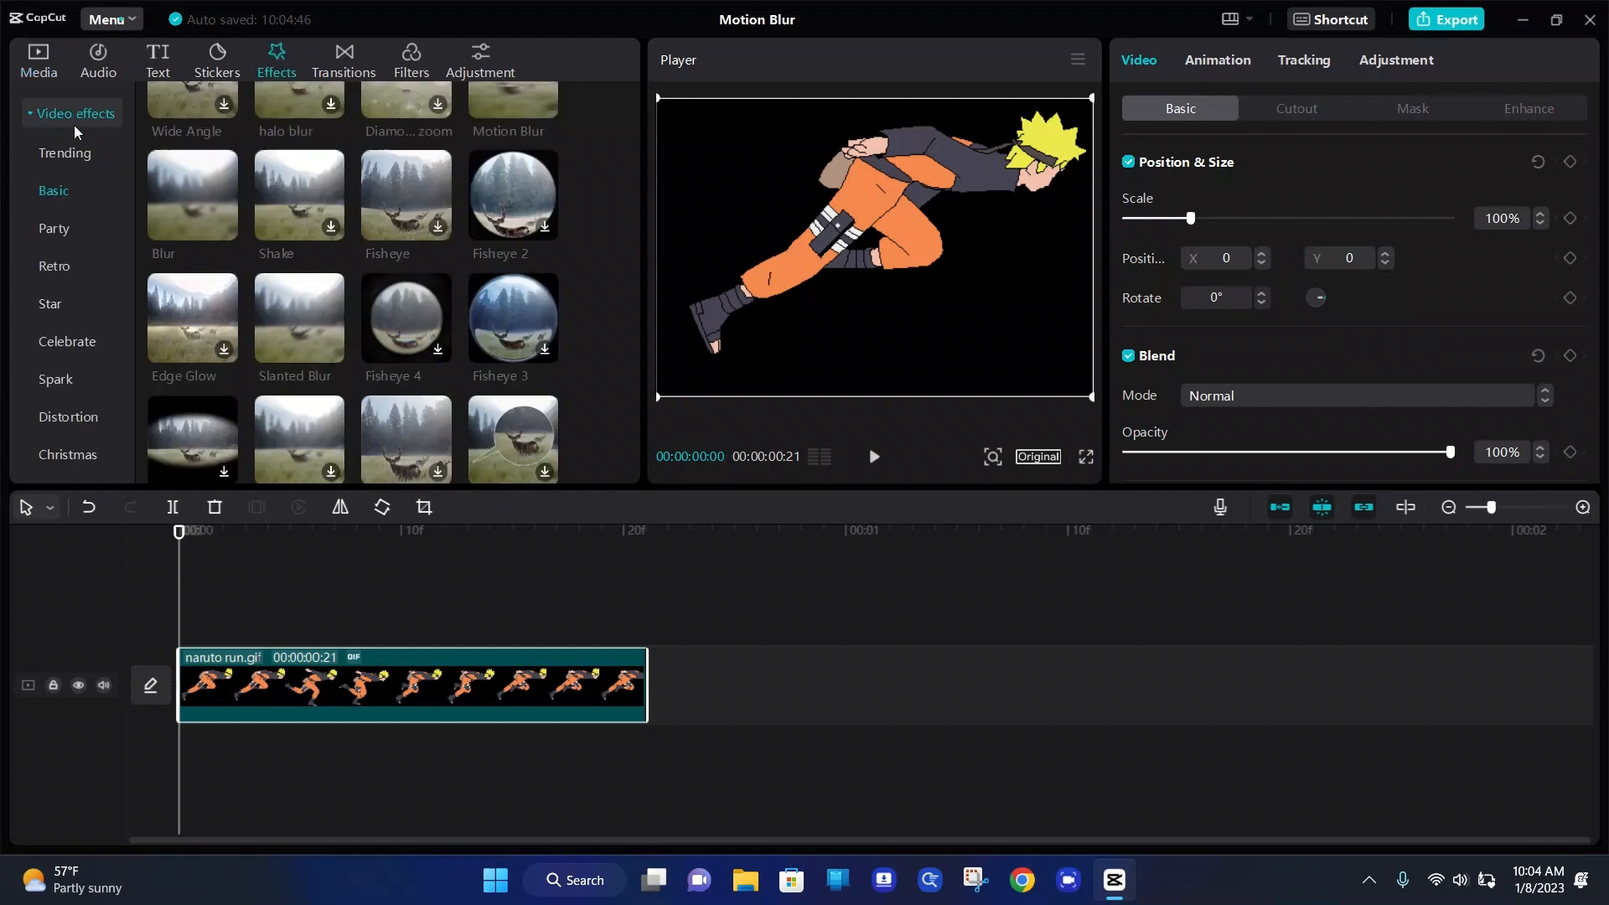
{"action": "mouse_move", "coordinate": [356, 236]}
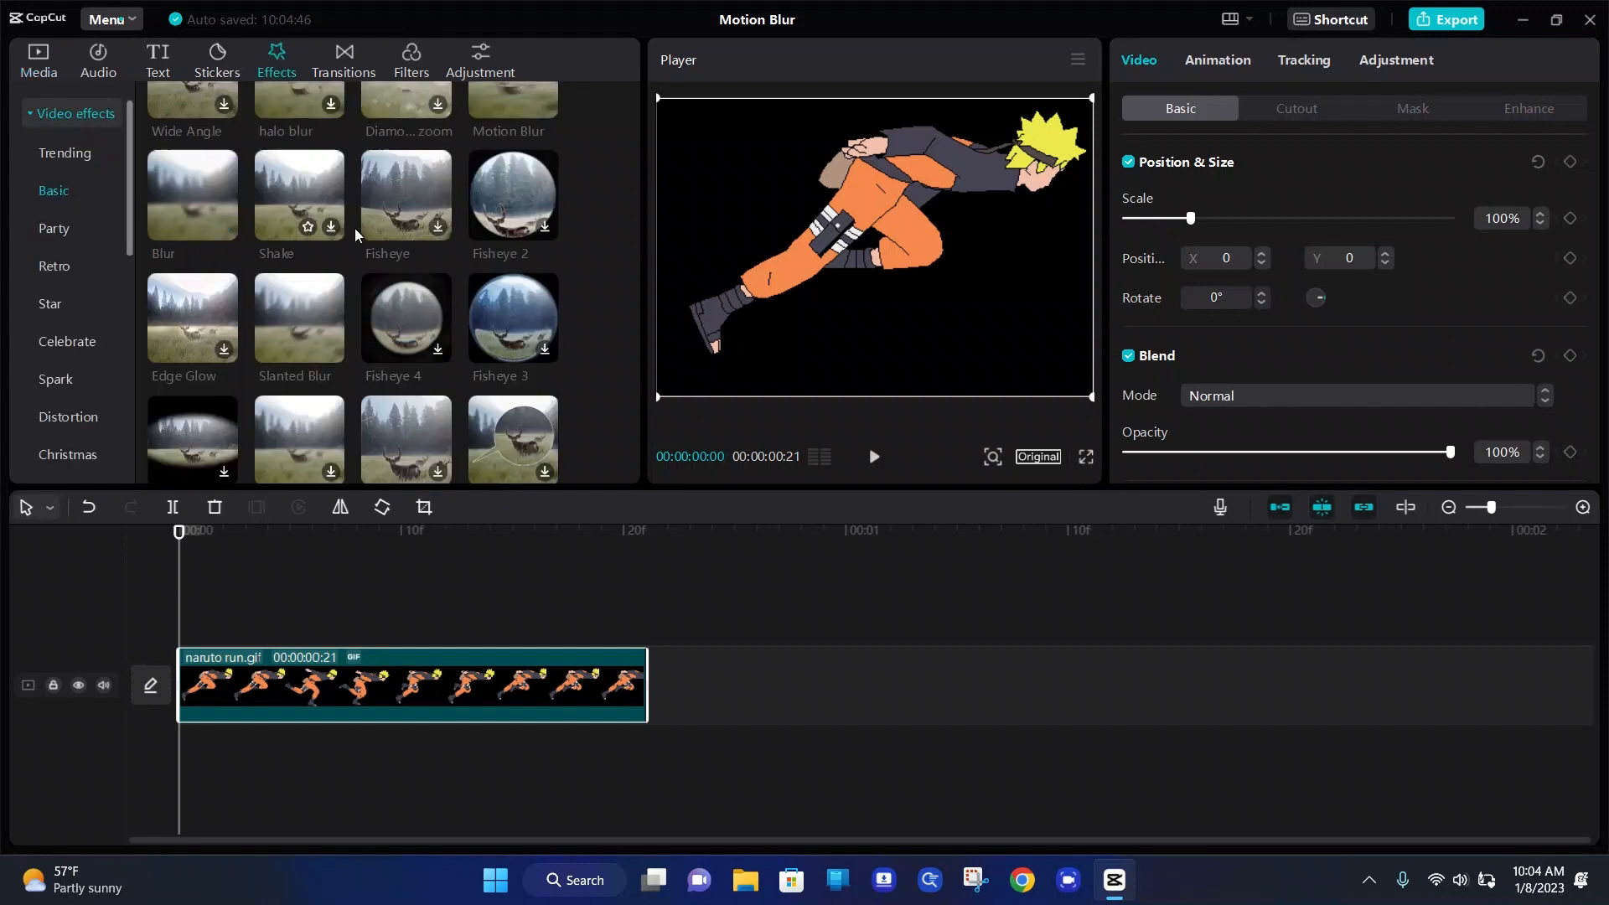
{"action": "scroll", "scroll_direction": "up", "scroll_amount": 3}
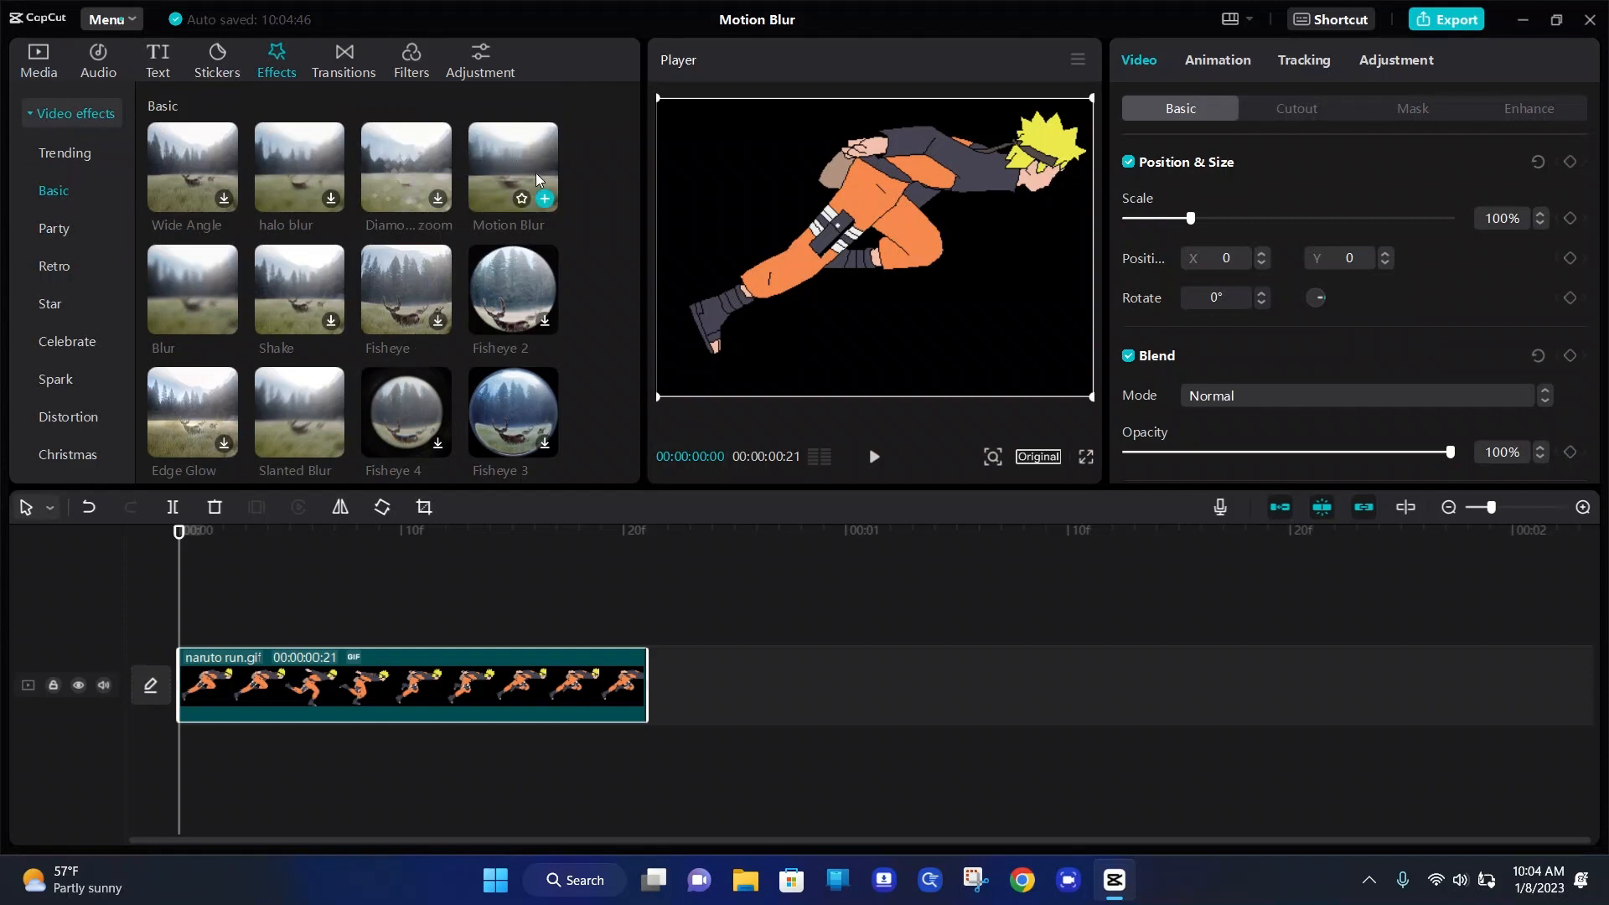
{"action": "mouse_move", "coordinate": [538, 182]}
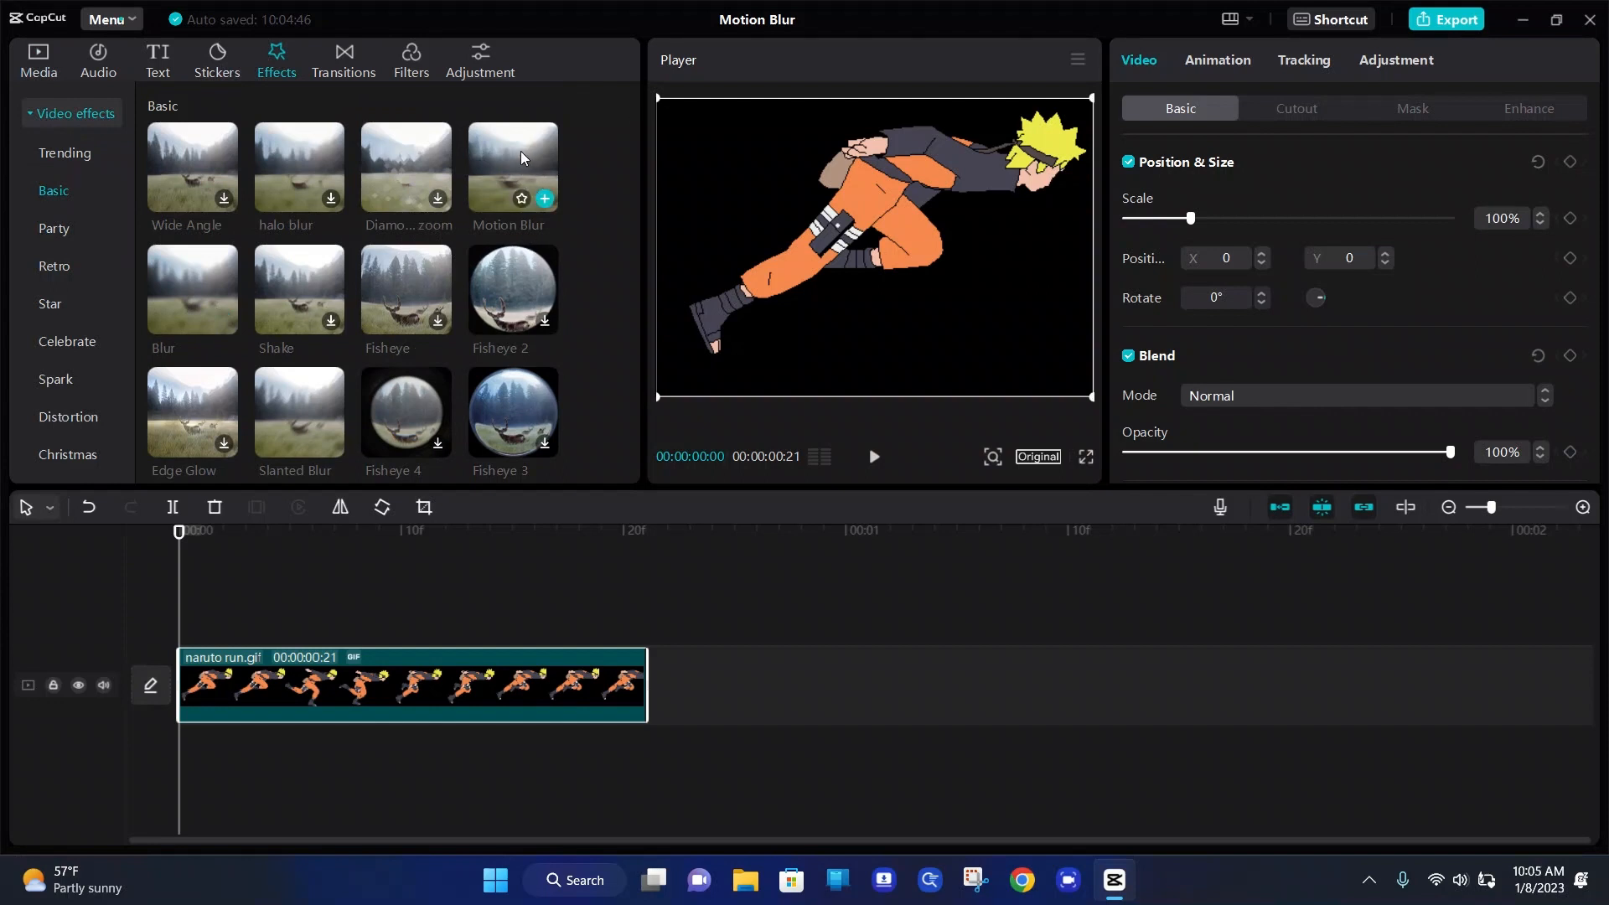
{"action": "mouse_move", "coordinate": [532, 146]}
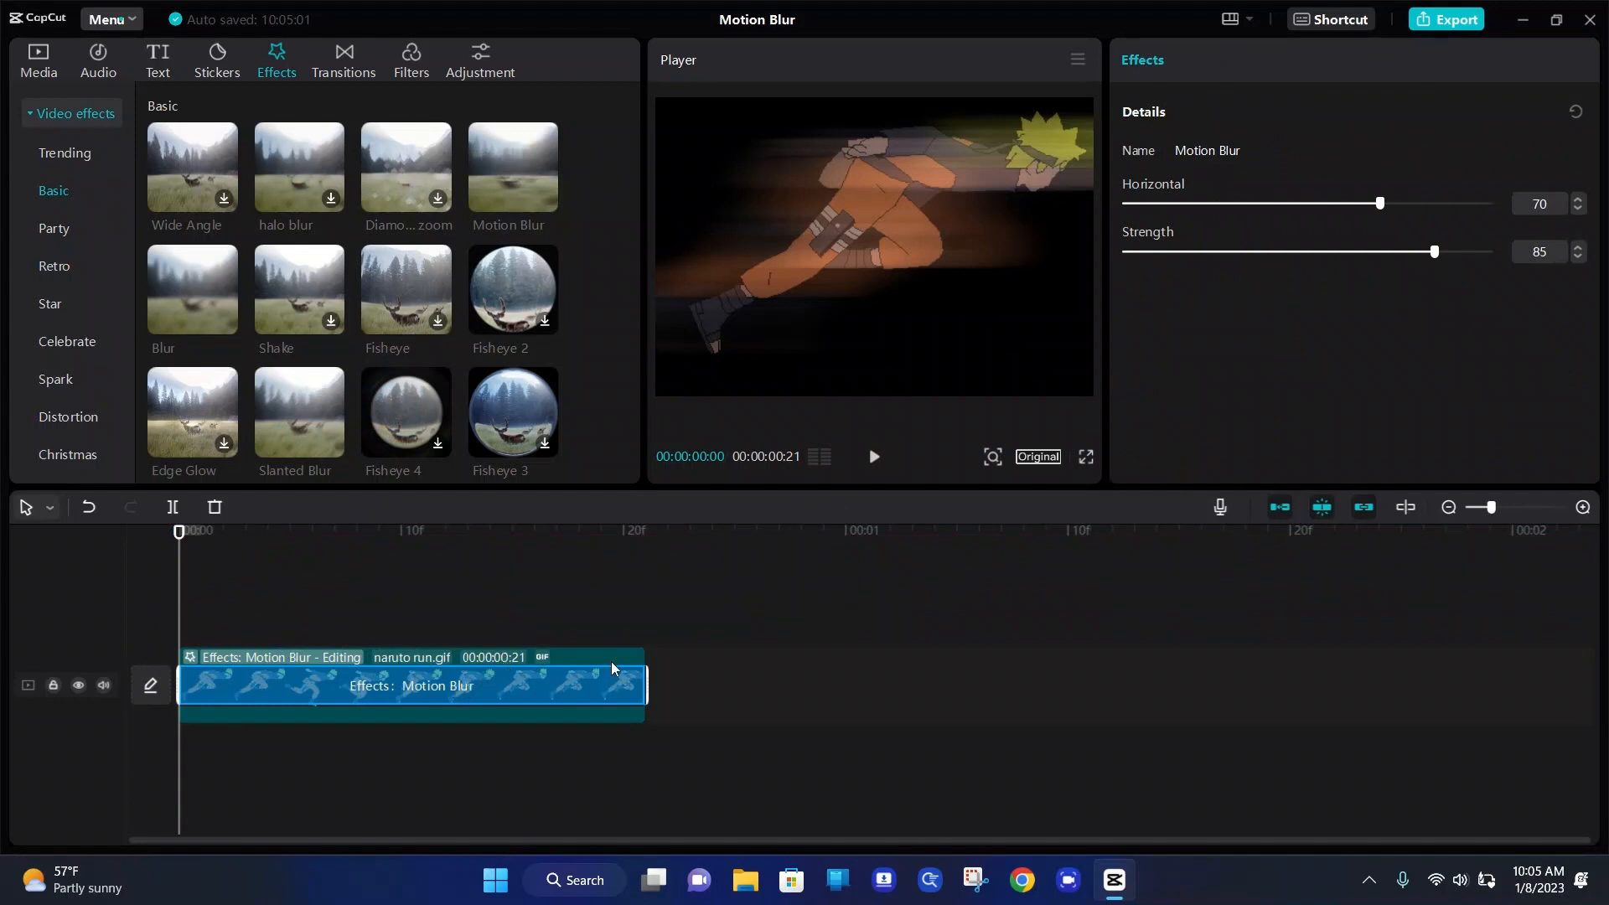
{"action": "mouse_move", "coordinate": [763, 593]}
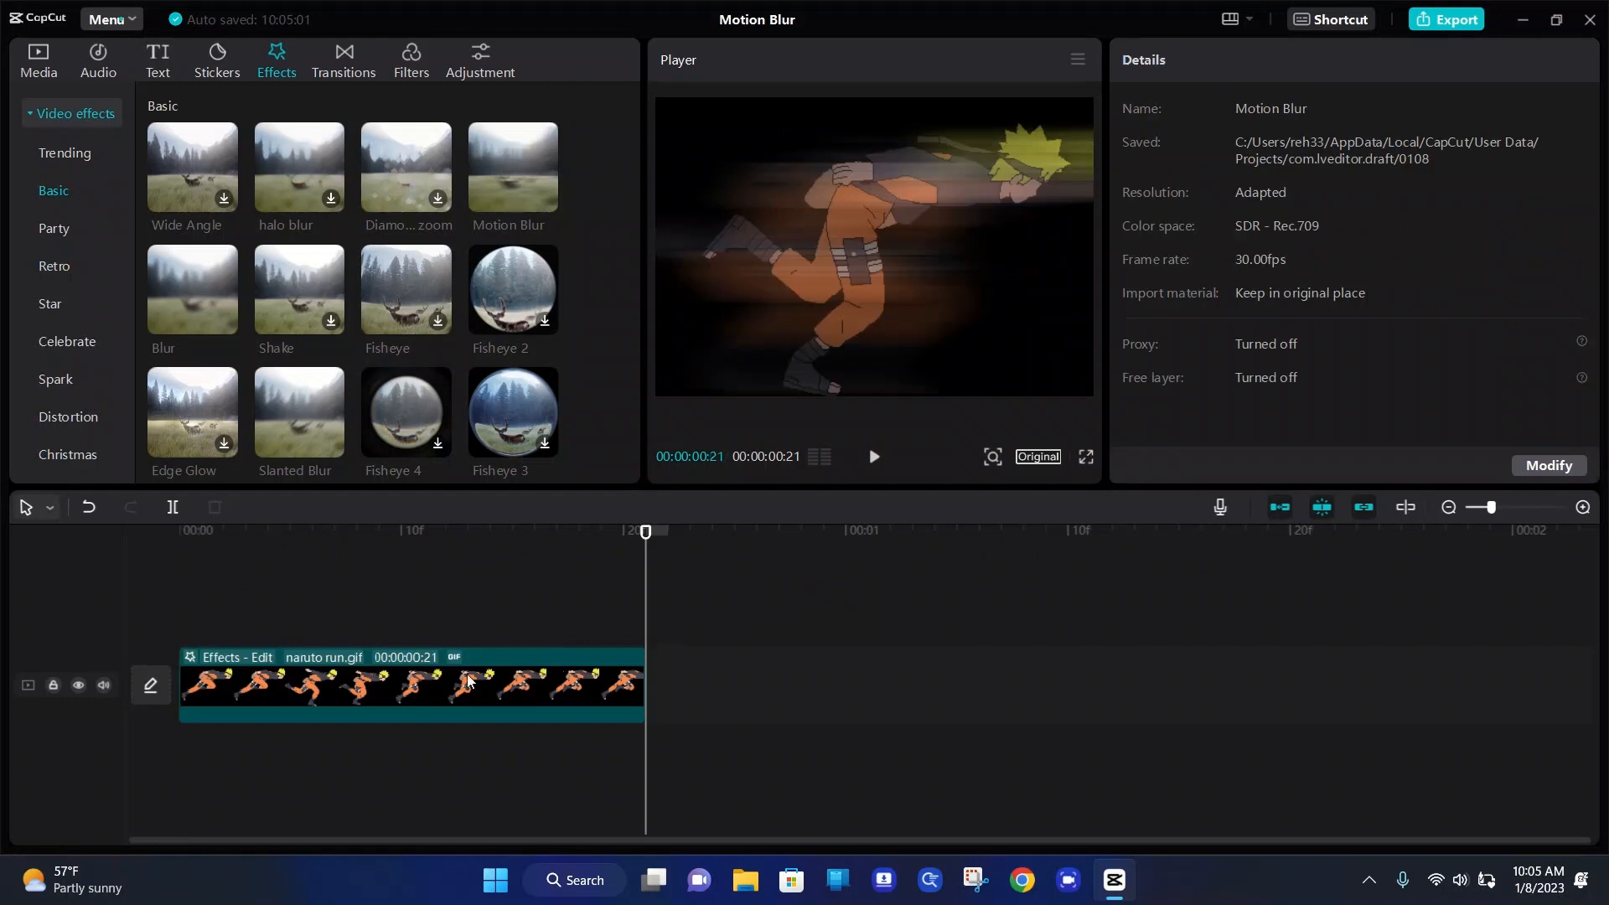
Select the naruto run clip, return to its start, and reopen its Motion Blur settings.
{"action": "left_click", "coordinate": [410, 686]}
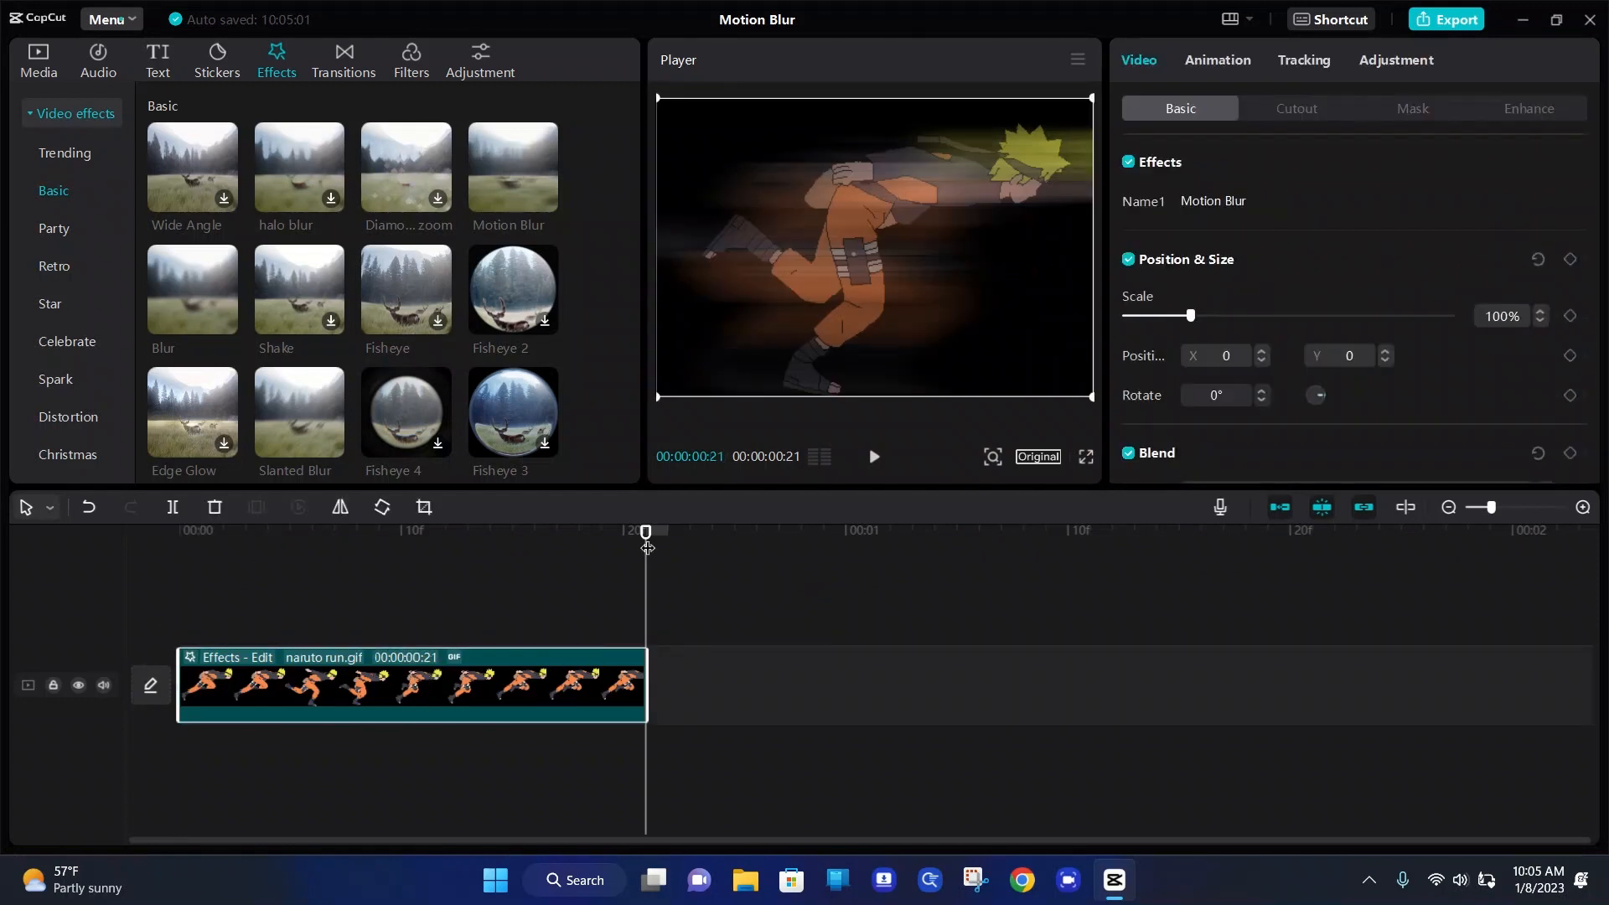
{"action": "left_click", "coordinate": [178, 530]}
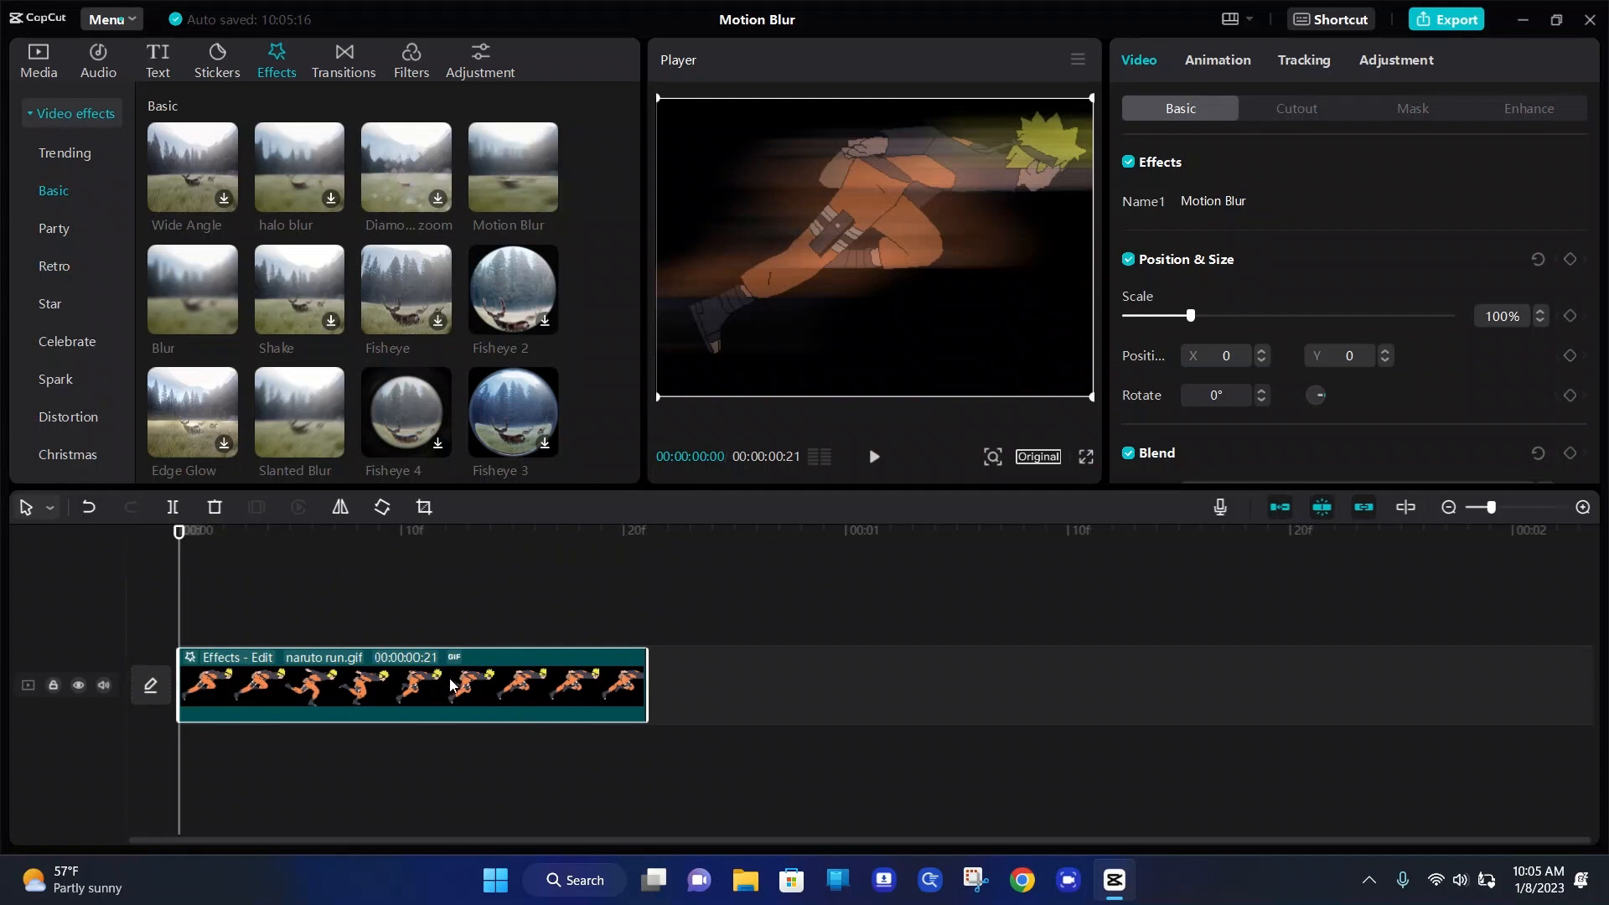
{"action": "right_click", "coordinate": [451, 684]}
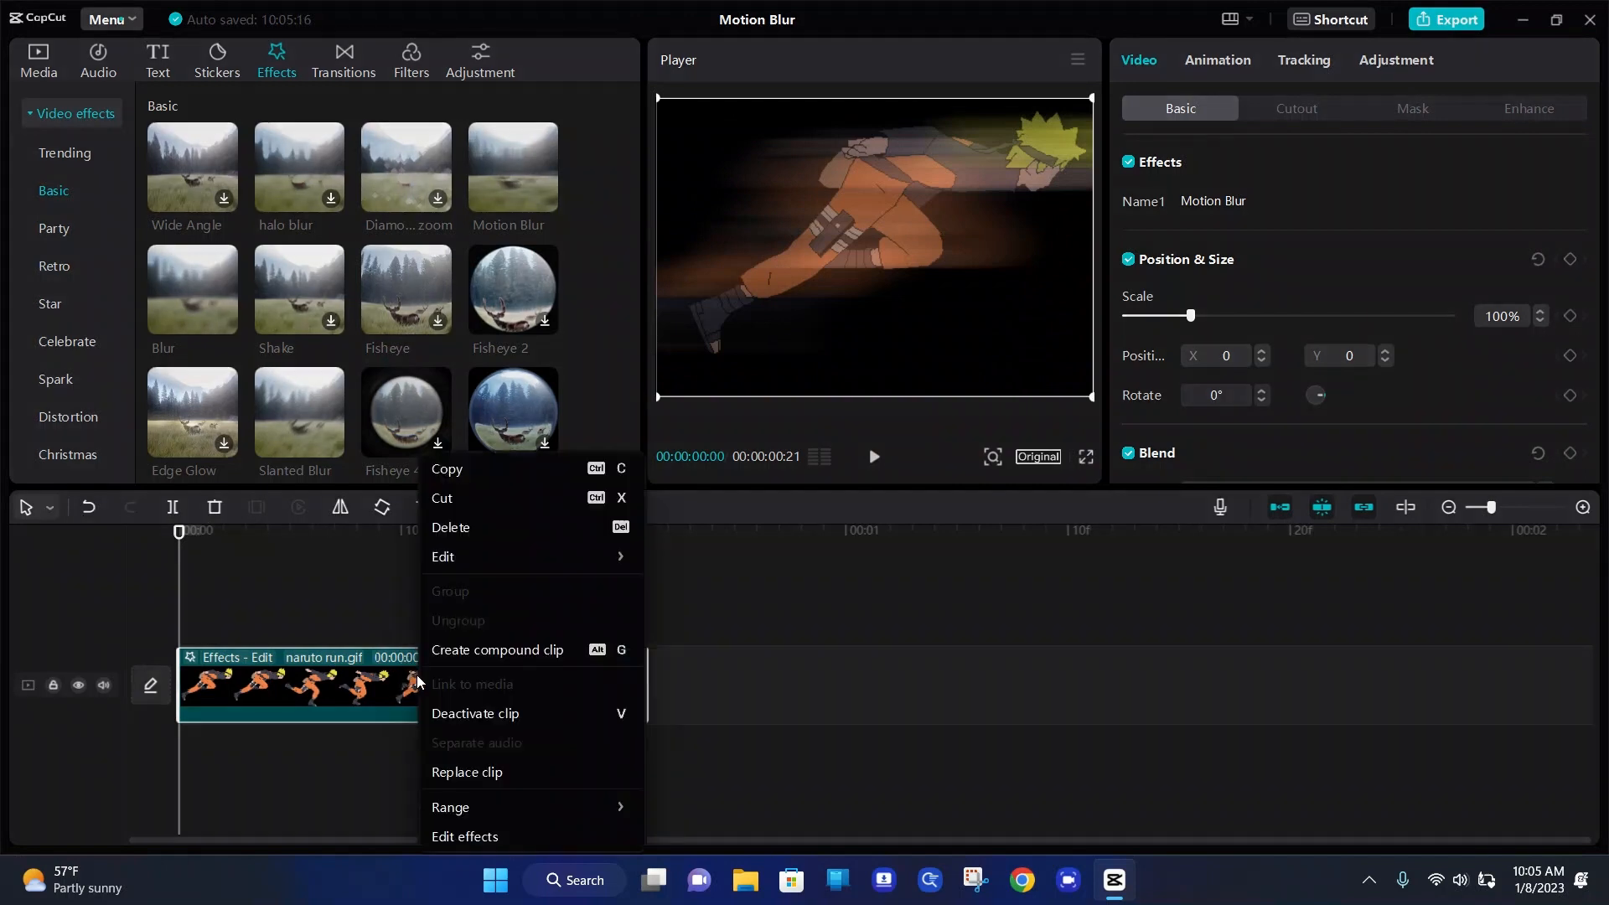
{"action": "mouse_move", "coordinate": [502, 799]}
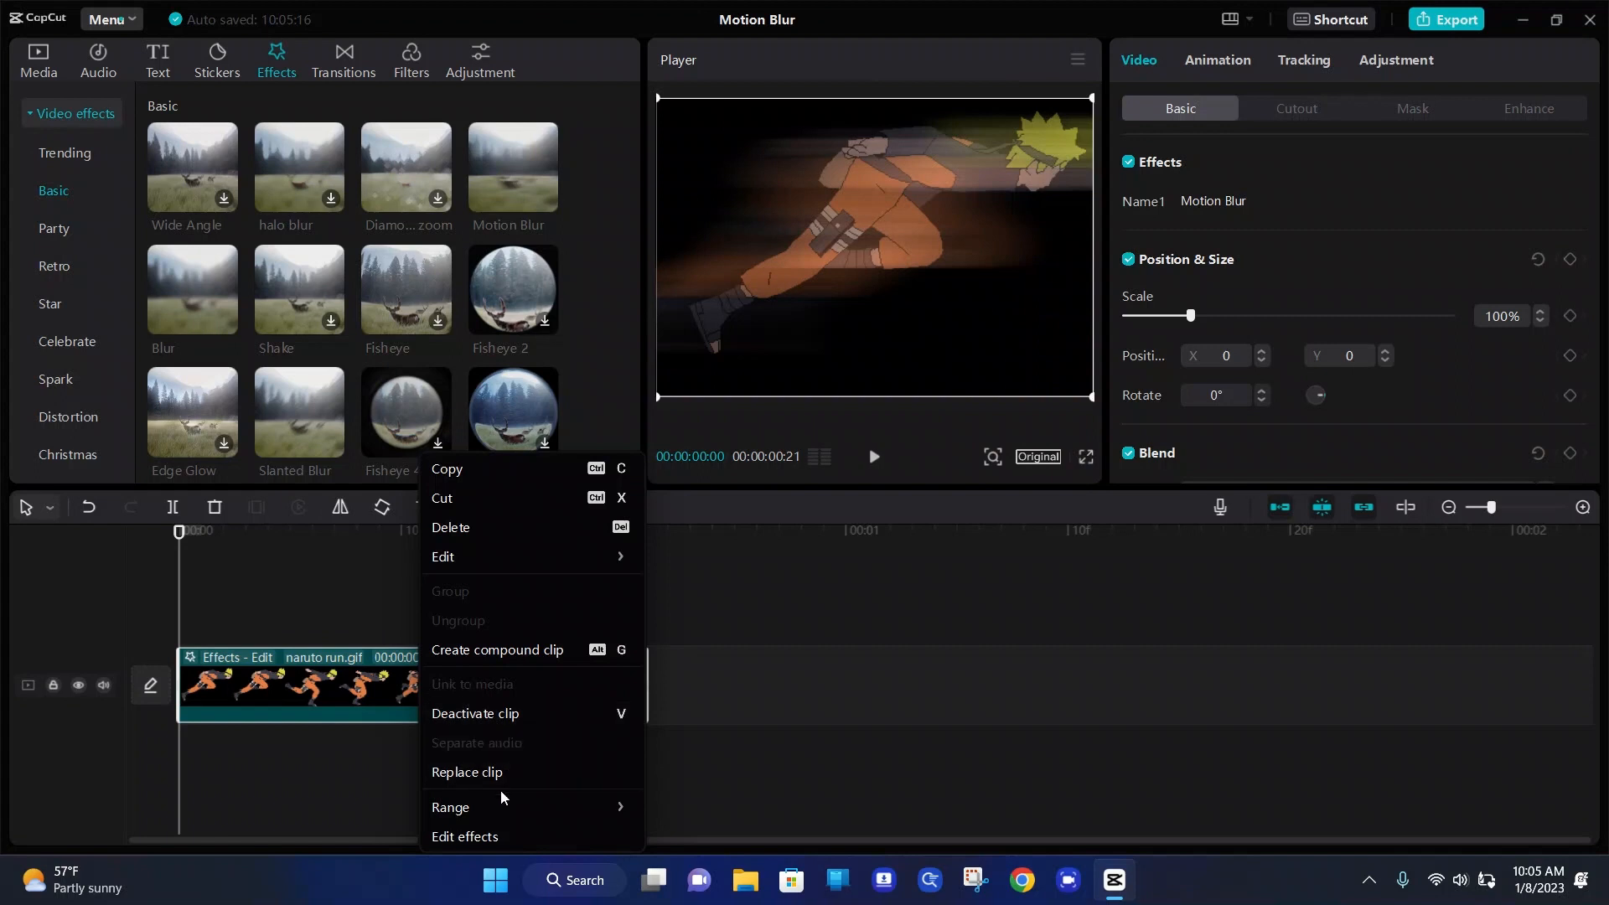
{"action": "mouse_move", "coordinate": [498, 838]}
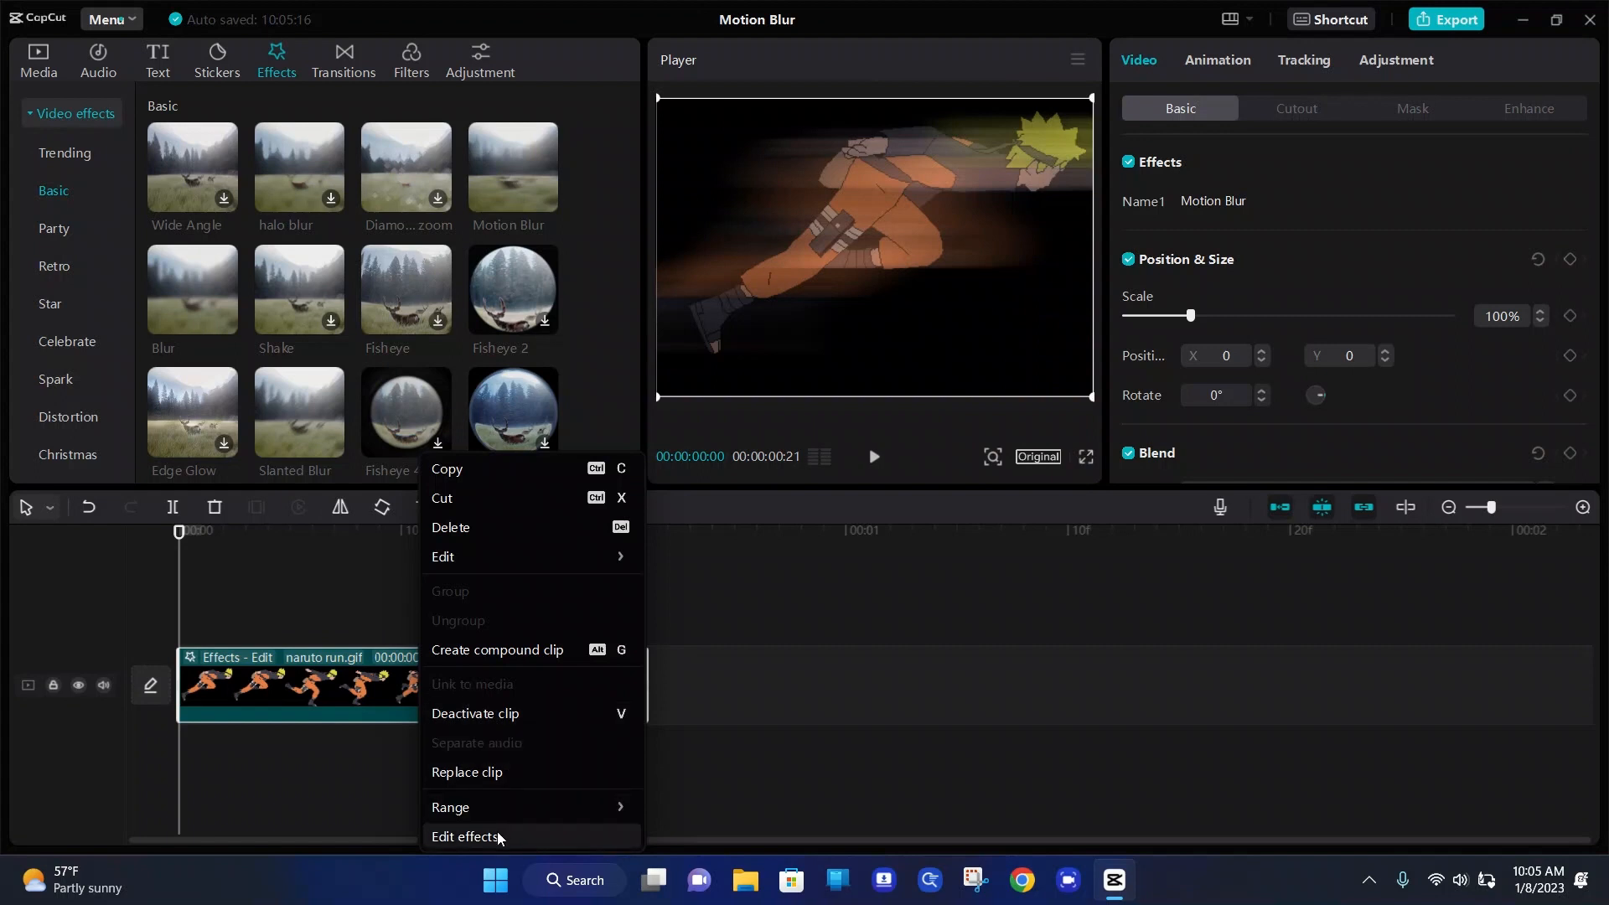
{"action": "left_click", "coordinate": [465, 841]}
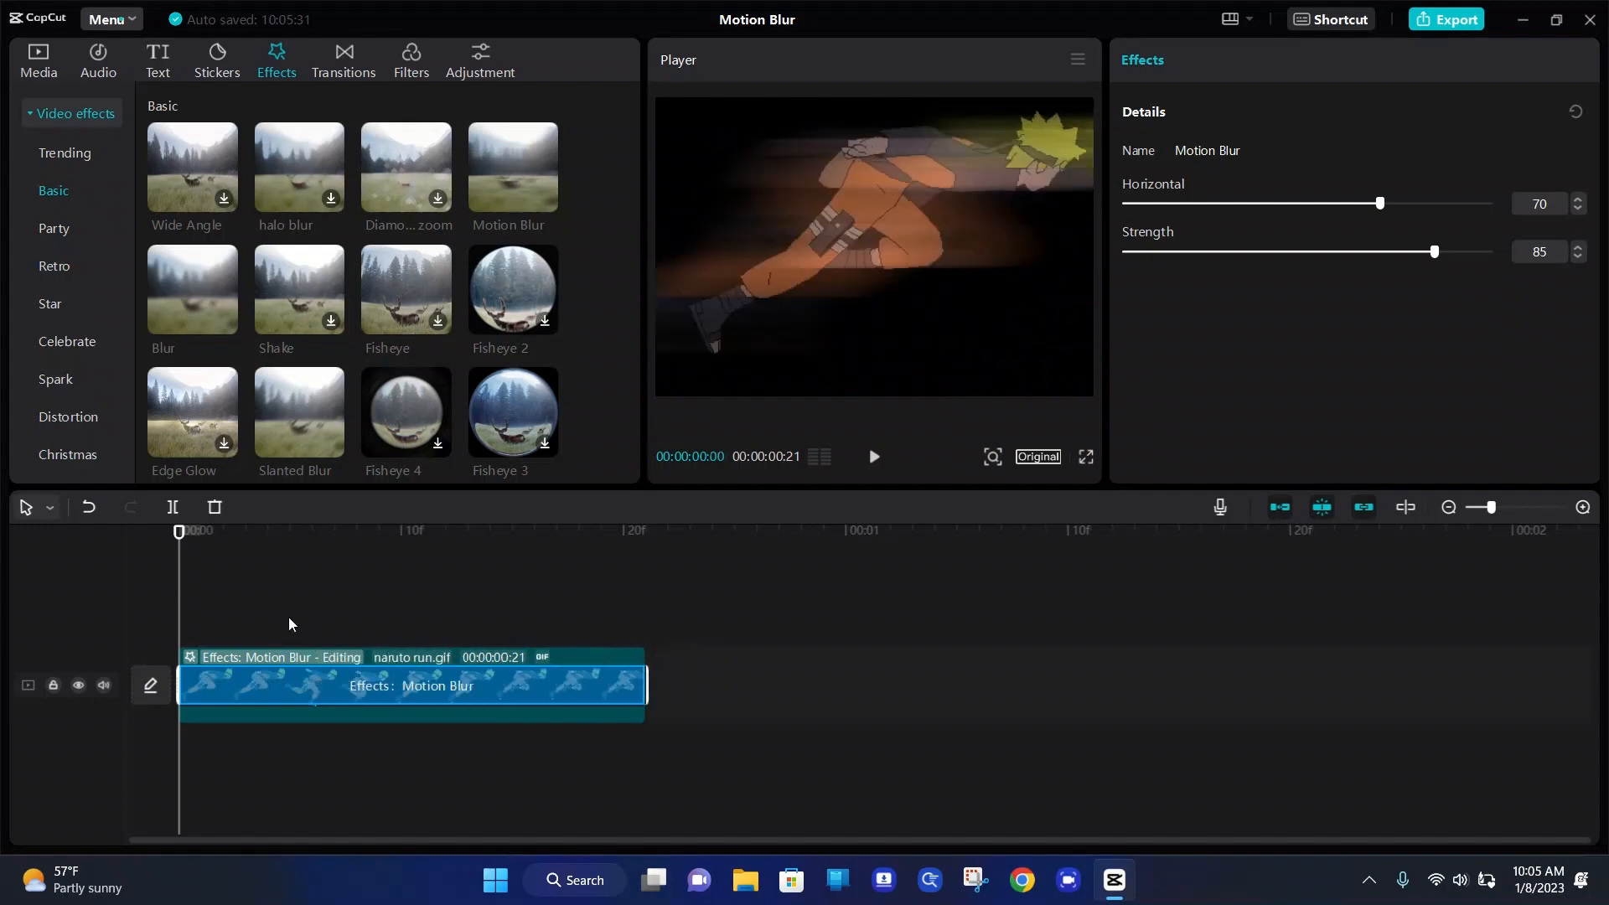
{"action": "mouse_move", "coordinate": [216, 686]}
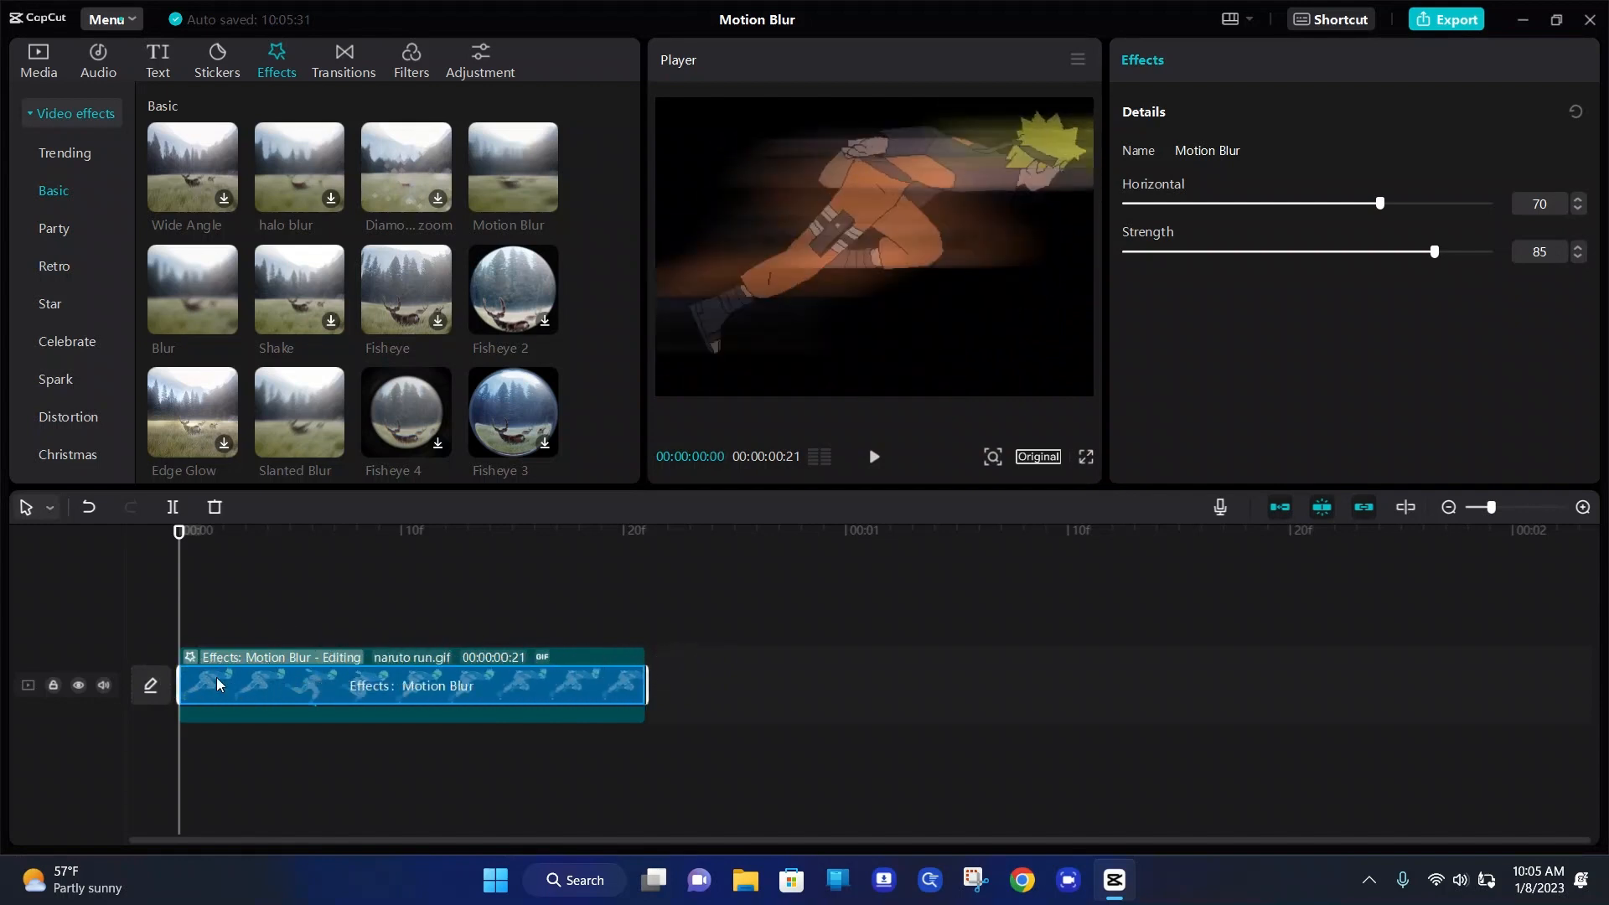
{"action": "mouse_move", "coordinate": [1164, 568]}
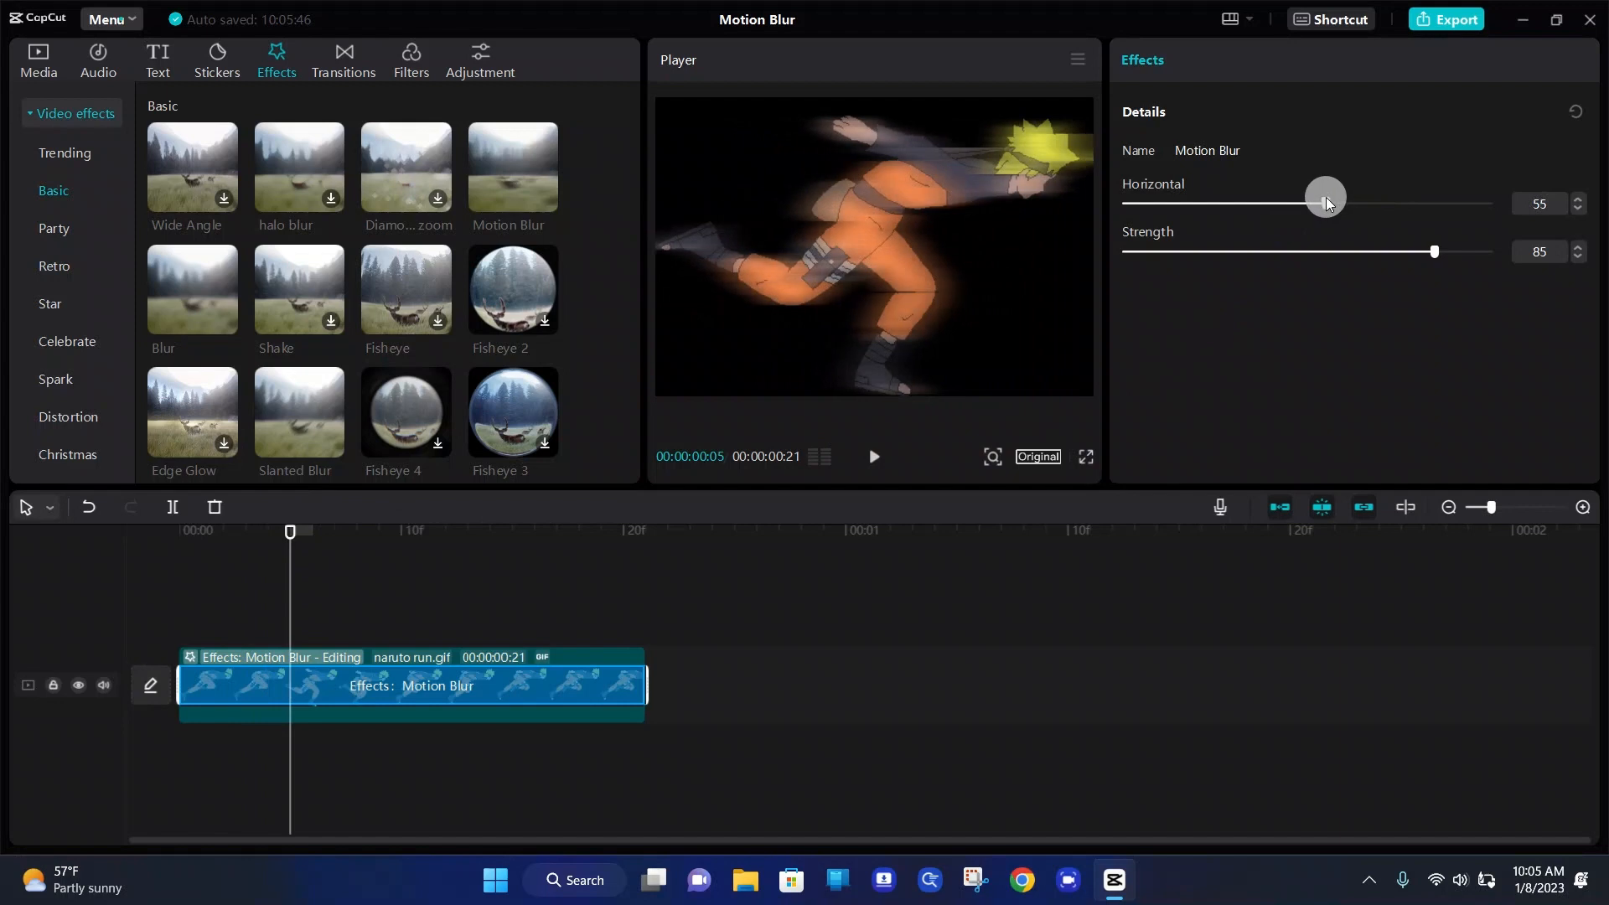
{"action": "mouse_move", "coordinate": [1010, 265]}
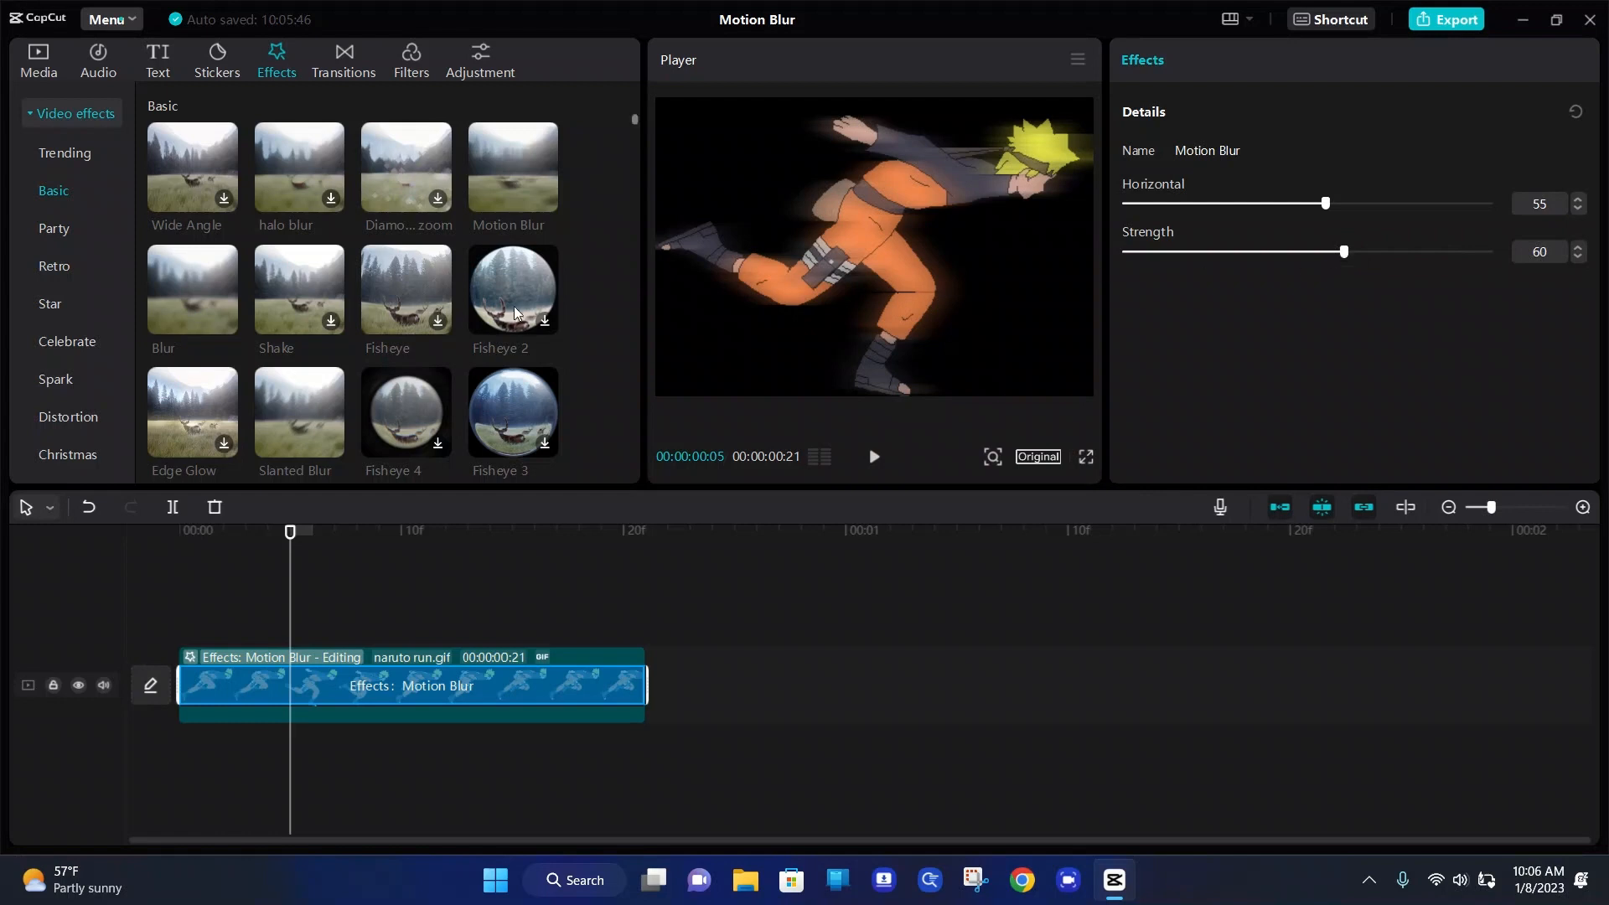
Preview Motion Blur at Horizontal 55, Strength 60, then add a Slanted Blur effect track.
{"action": "left_click", "coordinate": [179, 531]}
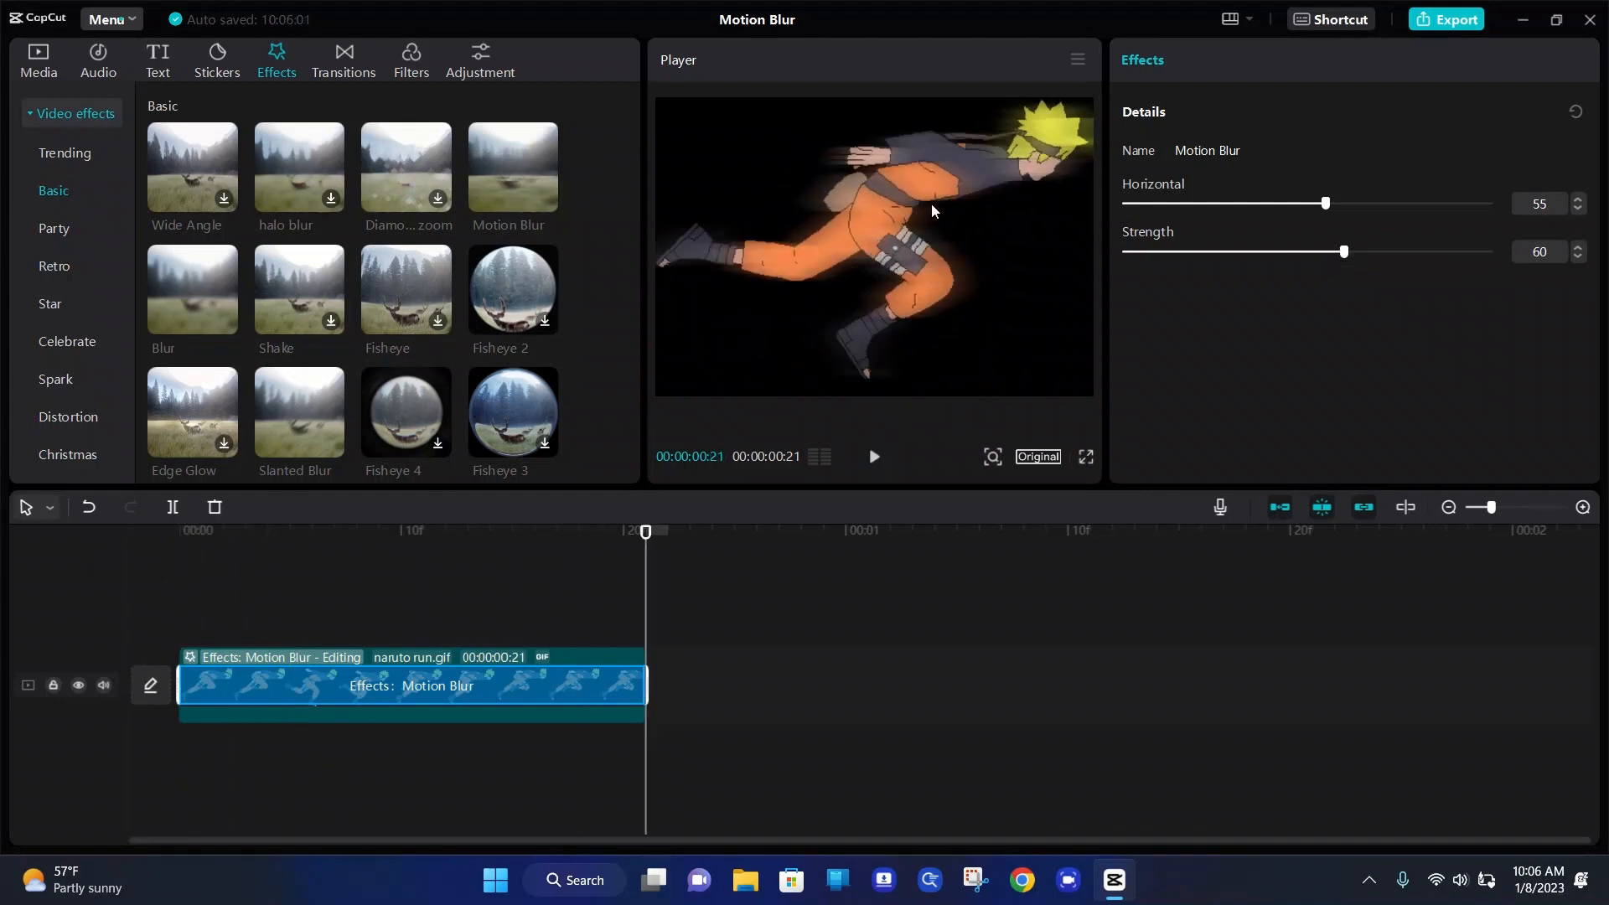
{"action": "mouse_move", "coordinate": [827, 212]}
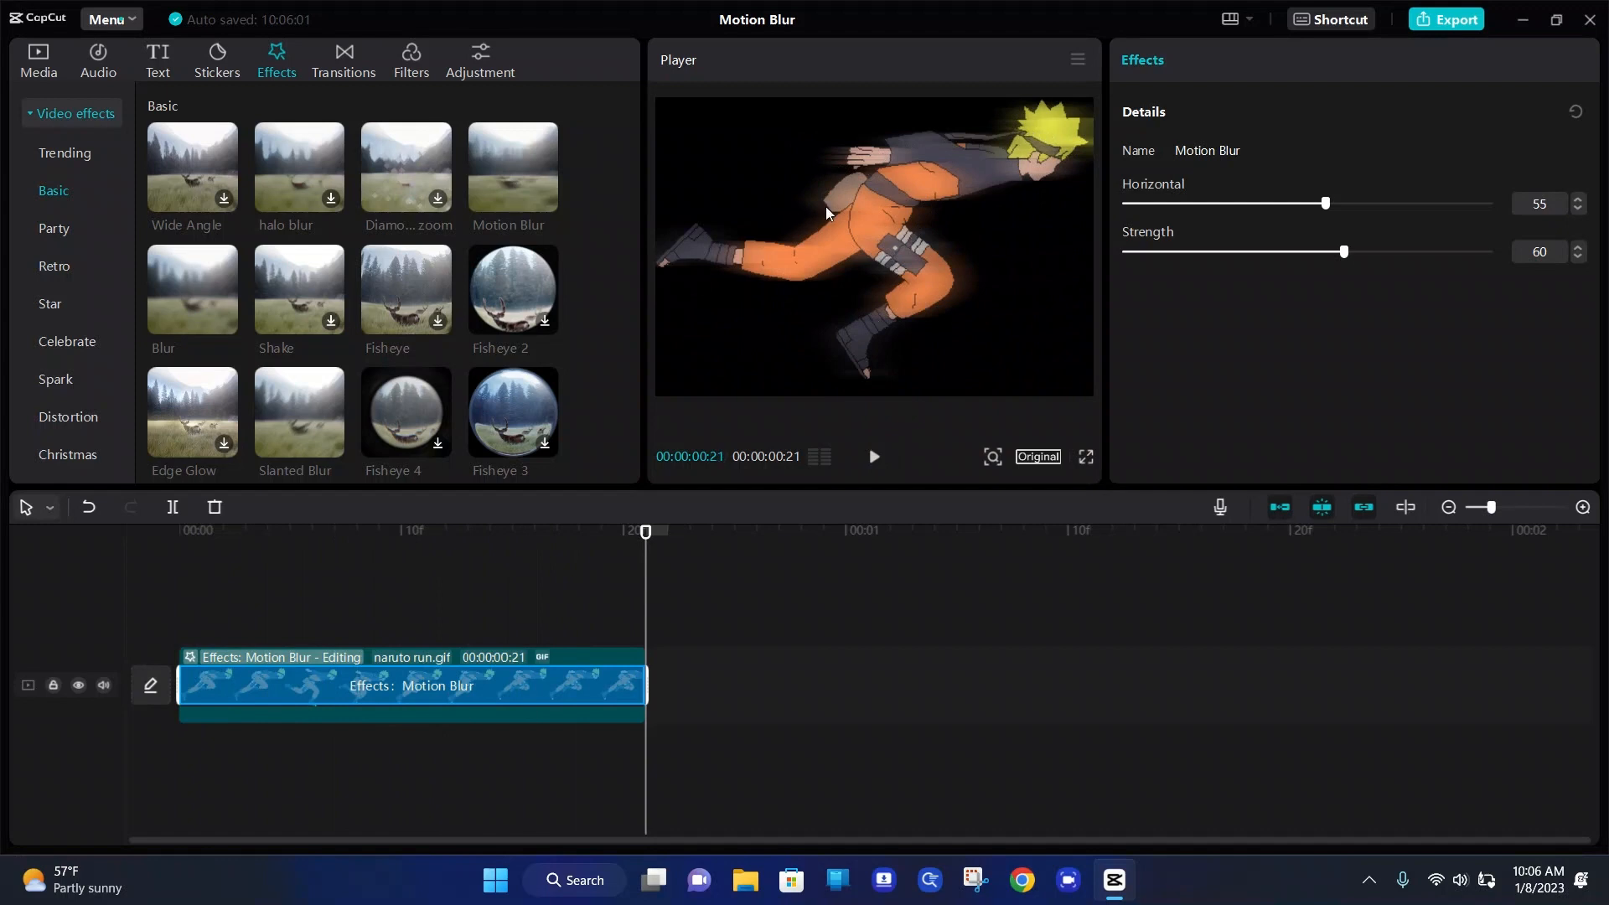
{"action": "mouse_move", "coordinate": [657, 513]}
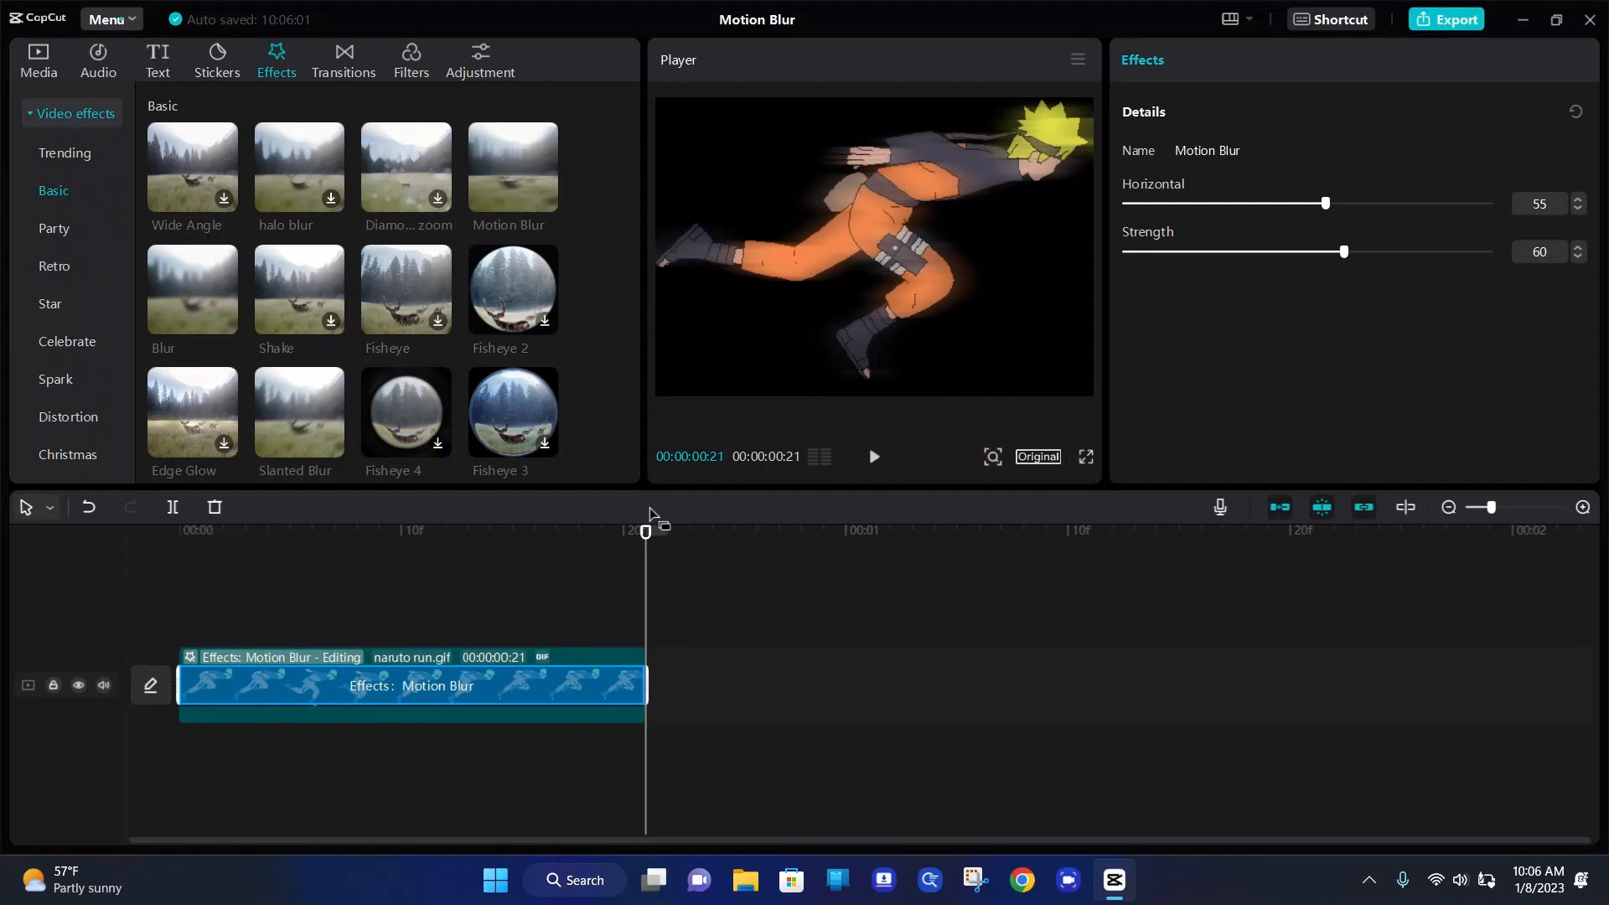
{"action": "left_click", "coordinate": [872, 456]}
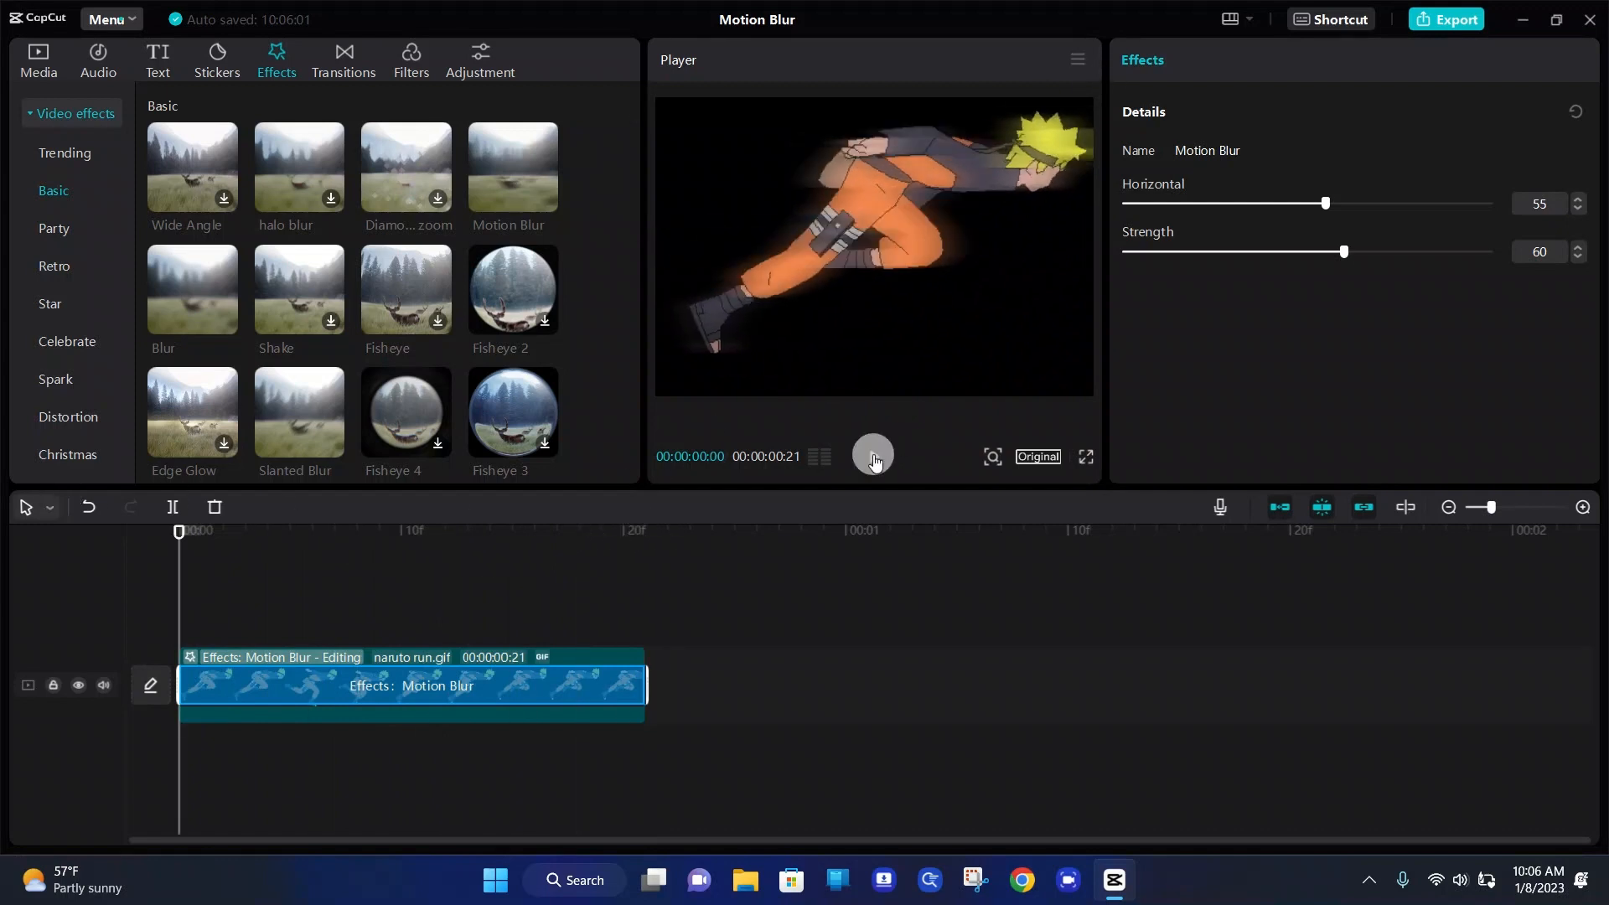
{"action": "left_click", "coordinate": [872, 456]}
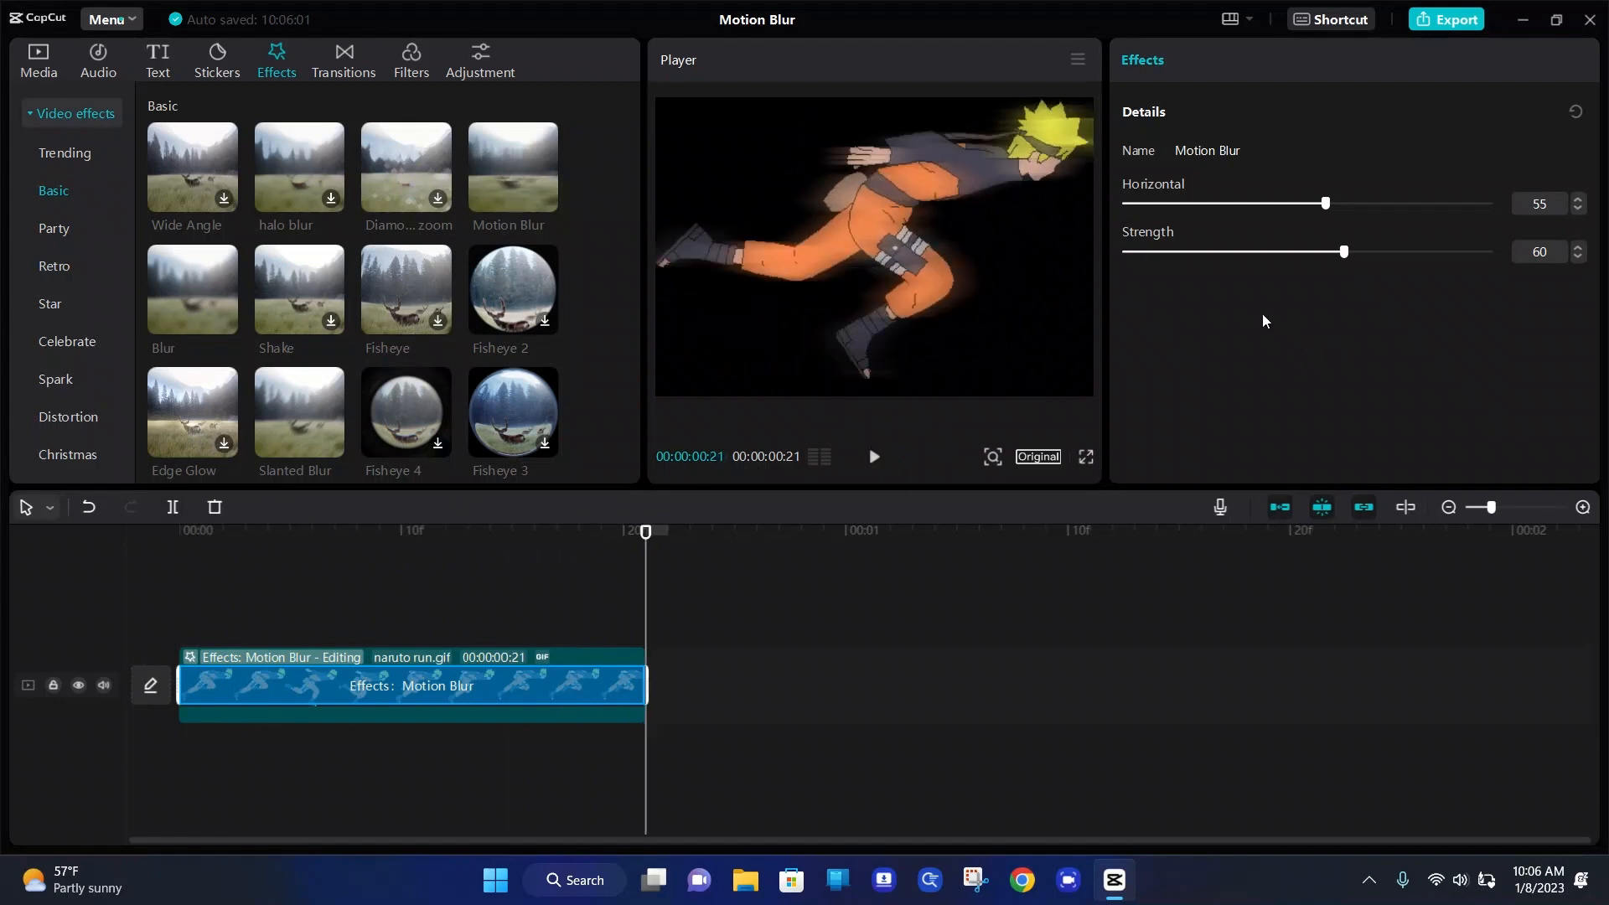
{"action": "mouse_move", "coordinate": [353, 211]}
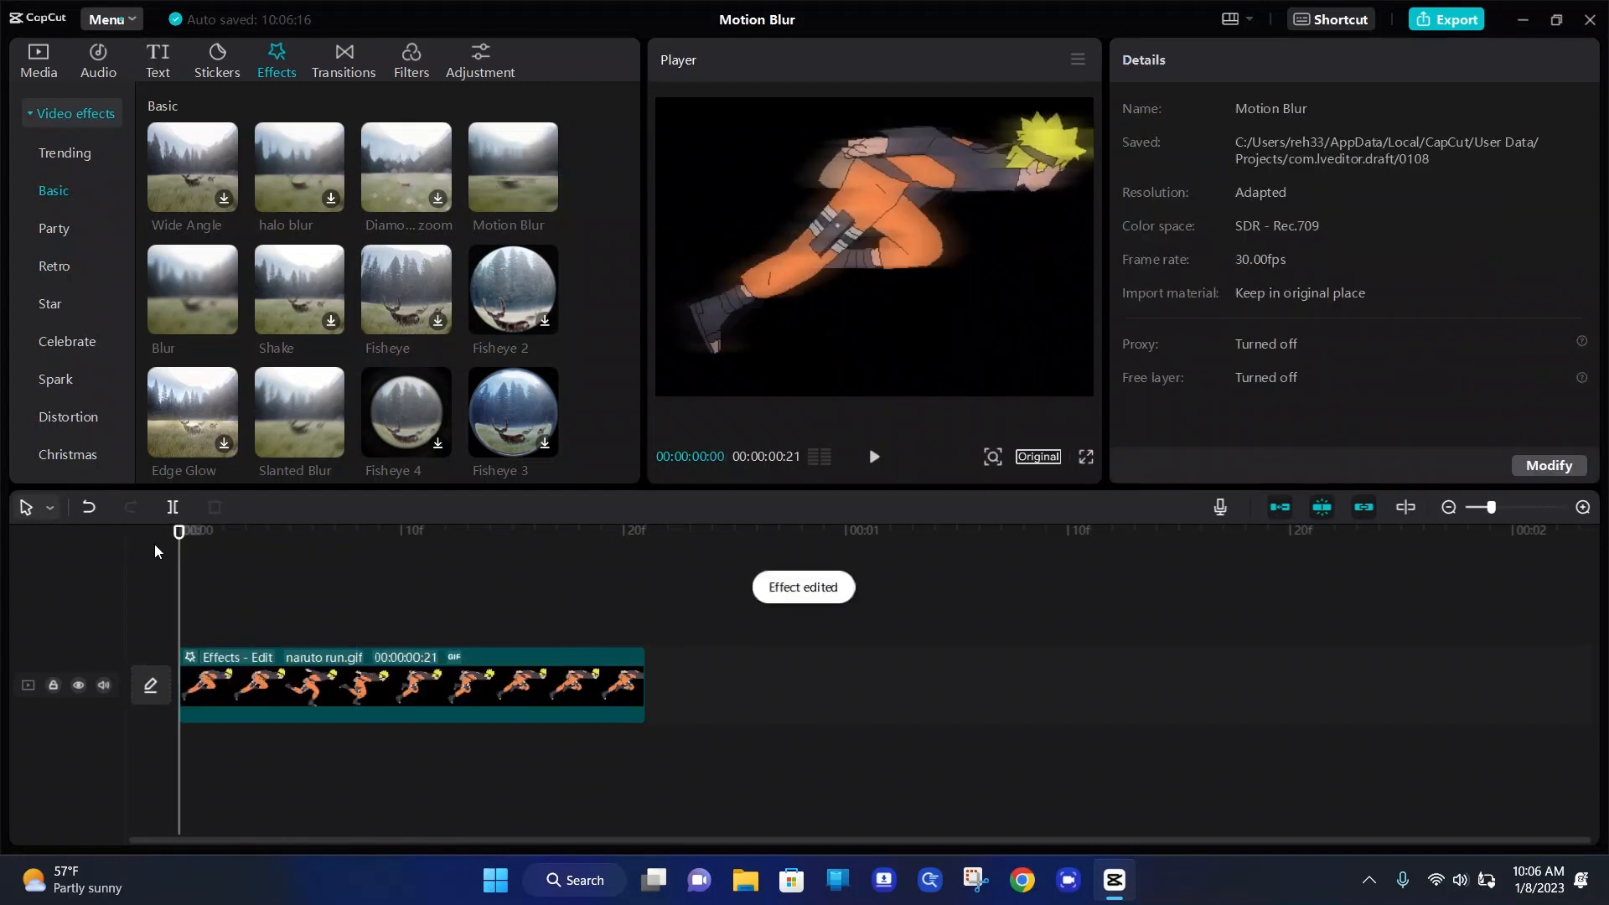
{"action": "mouse_move", "coordinate": [299, 404]}
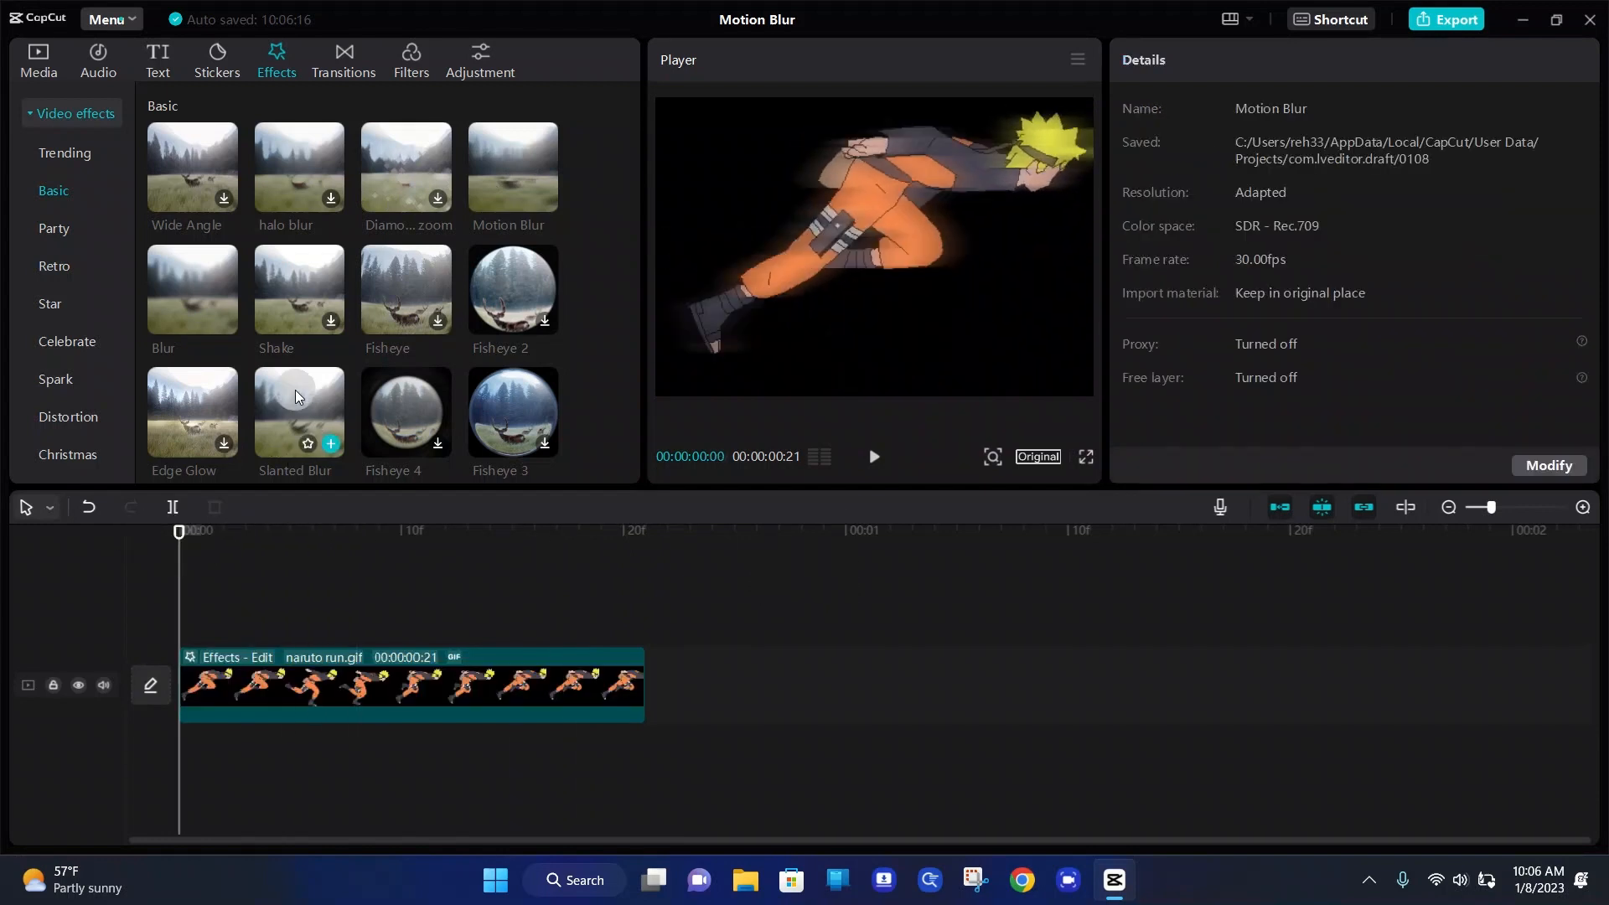
{"action": "left_click", "coordinate": [329, 443]}
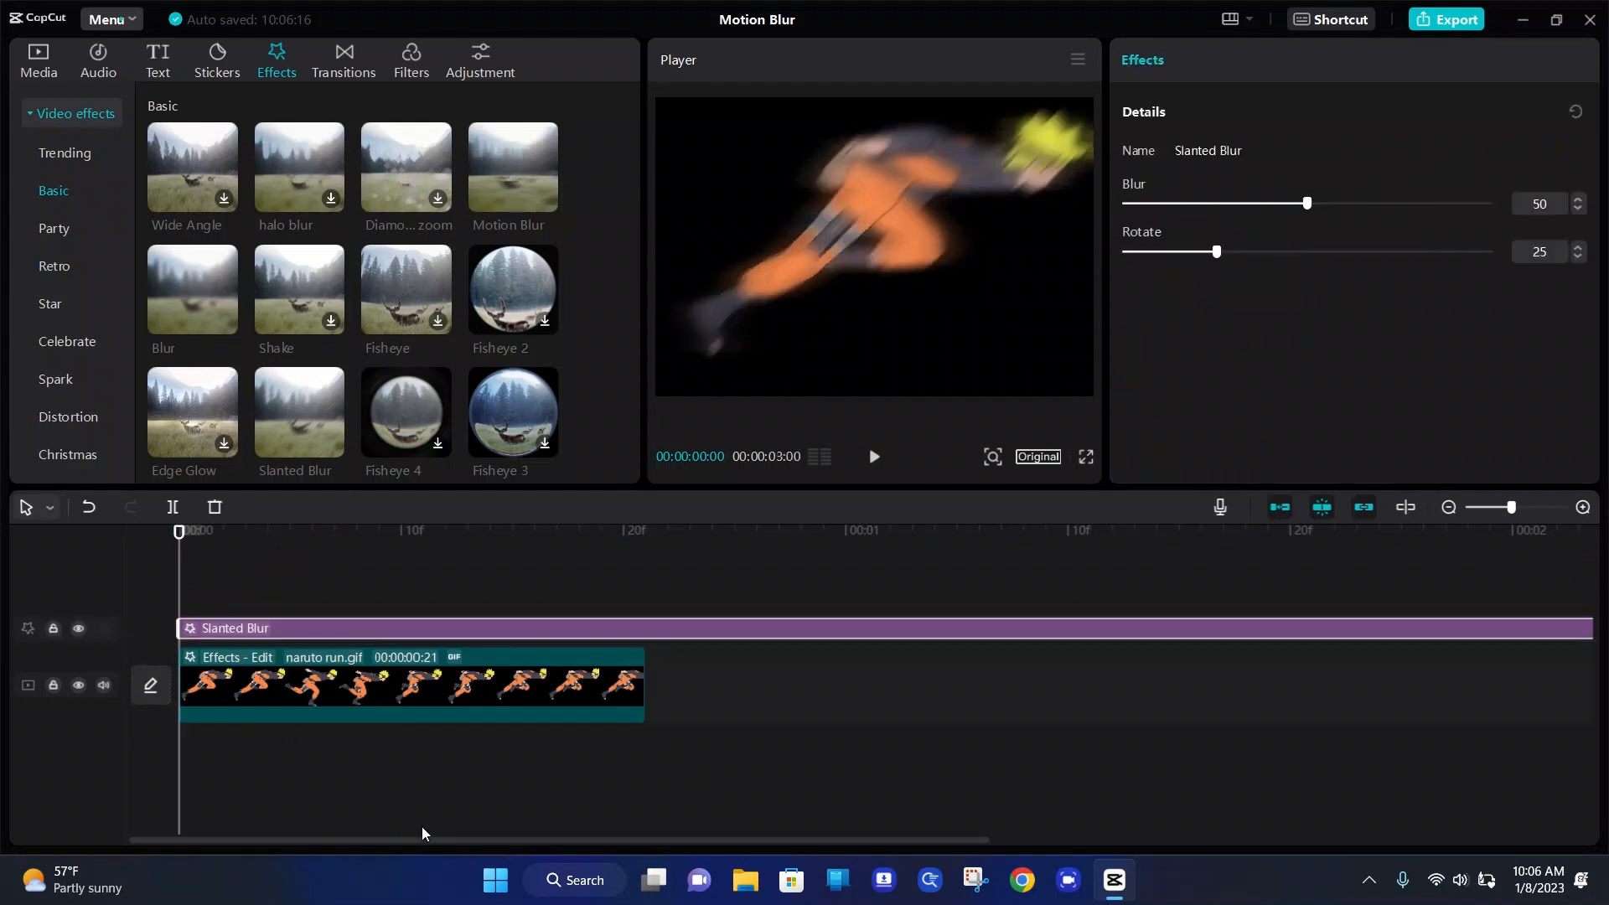